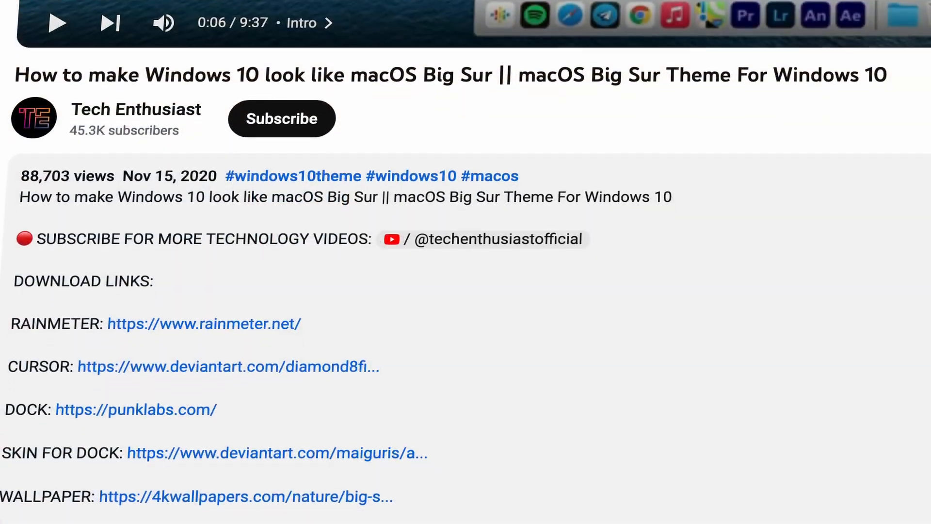
- Lock the keyboard for cleaning in KeyboardCleanTool, unlock it again and close its window
{"action": "scroll", "scroll_direction": "down", "scroll_amount": 3}
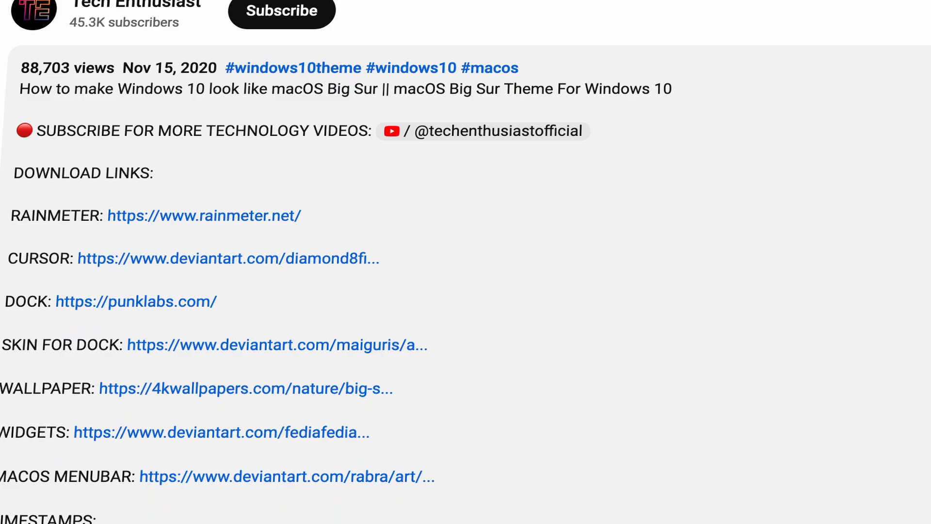
{"action": "scroll", "scroll_direction": "down", "scroll_amount": 3}
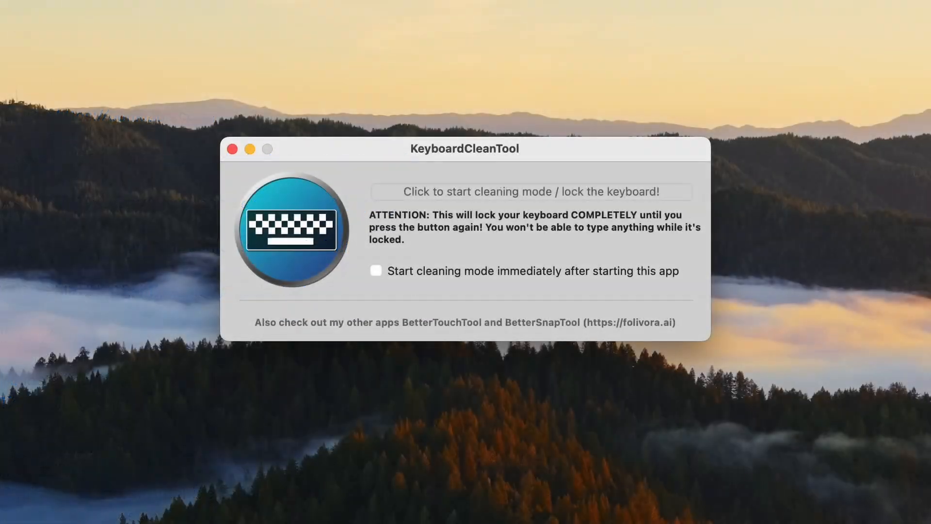
{"action": "mouse_move", "coordinate": [509, 215]}
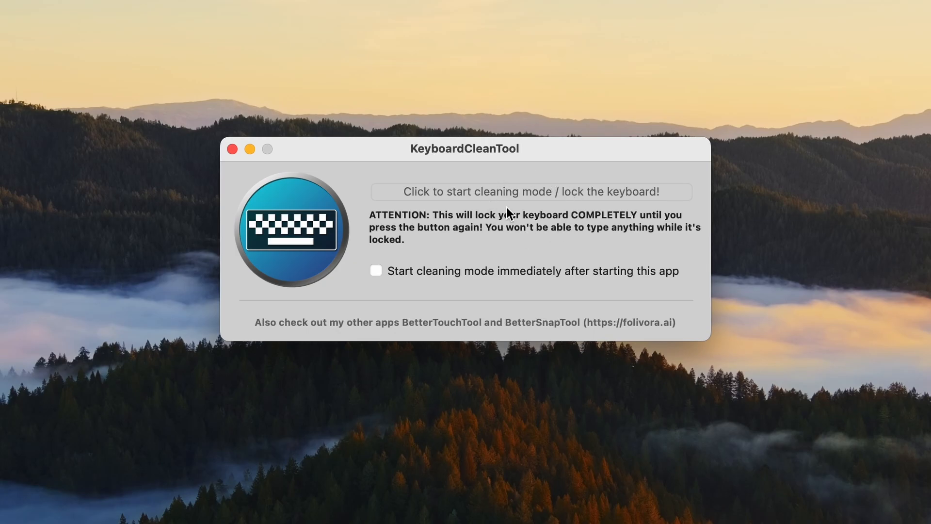
{"action": "mouse_move", "coordinate": [539, 209]}
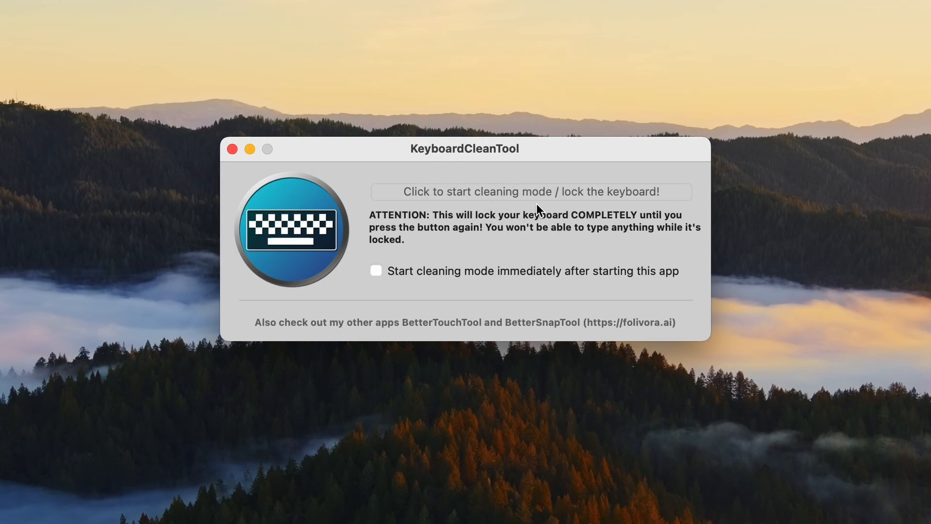
{"action": "left_click", "coordinate": [530, 191]}
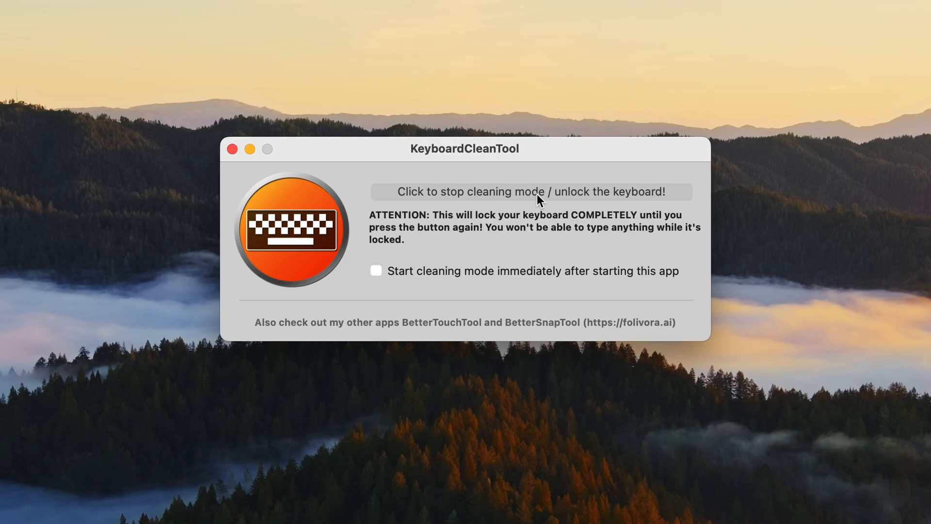
{"action": "mouse_move", "coordinate": [529, 245]}
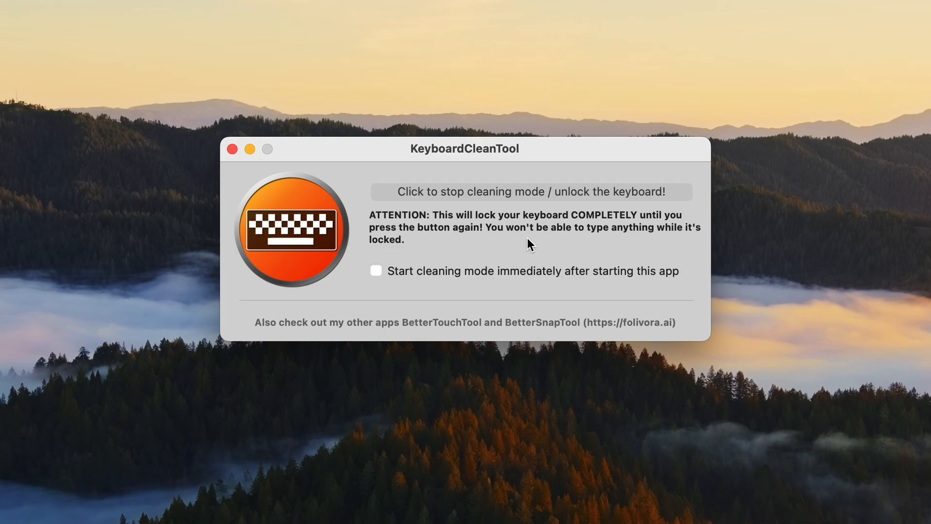
{"action": "left_click", "coordinate": [530, 191]}
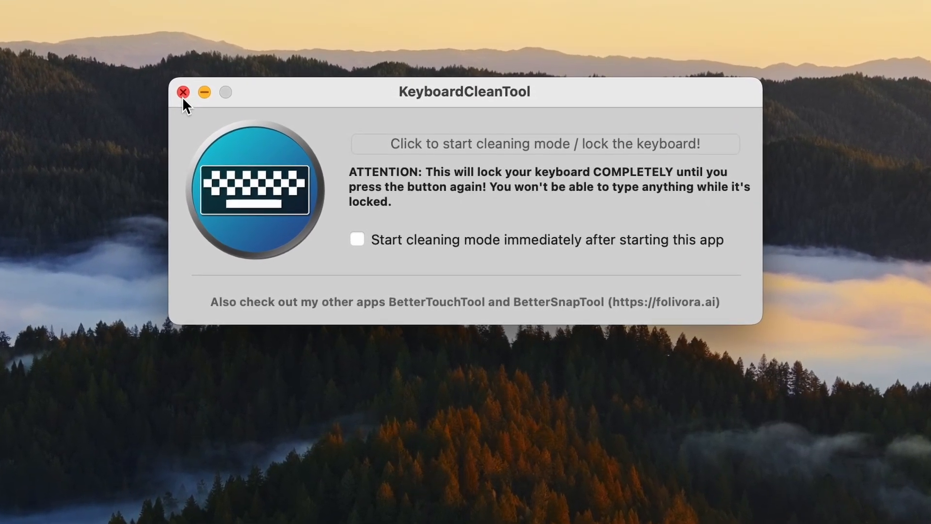
{"action": "left_click", "coordinate": [183, 94]}
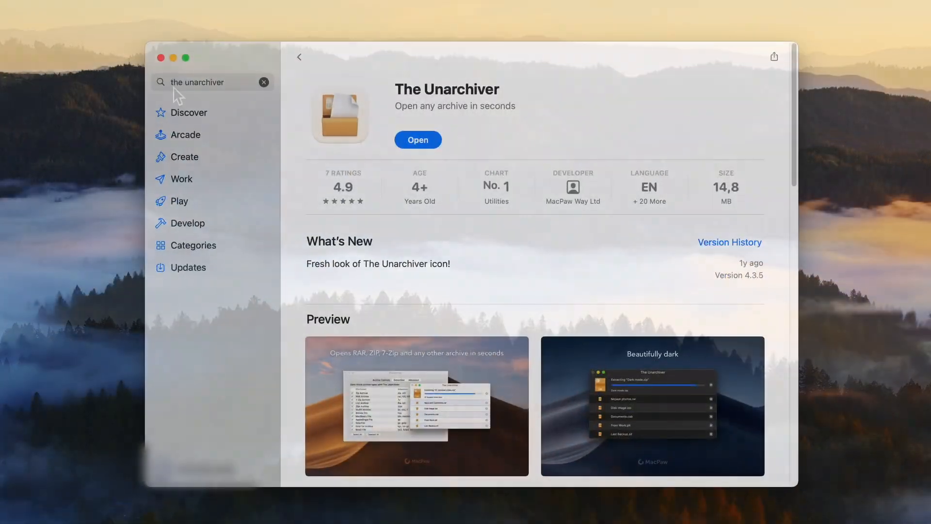
{"action": "mouse_move", "coordinate": [543, 134]}
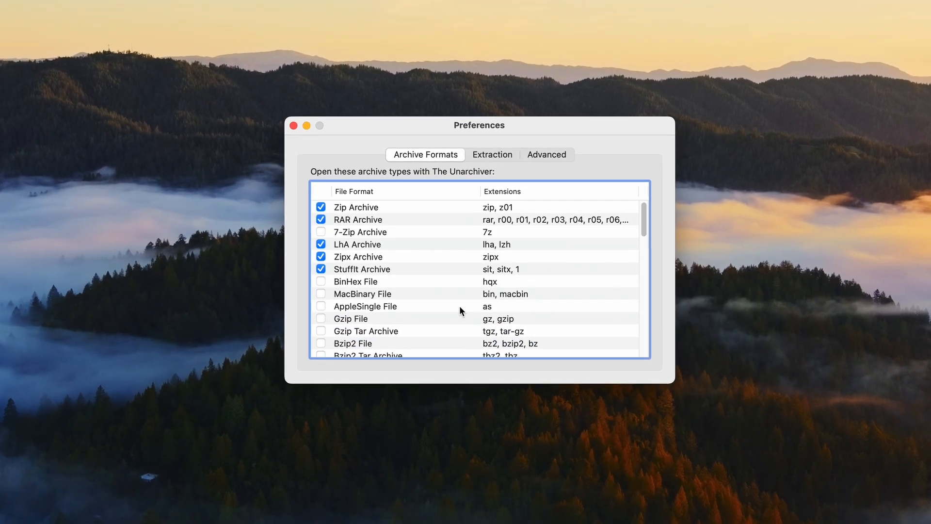
- Scroll through The Unarchiver's archive-format list showing Zip, RAR and disk image types ticked
{"action": "scroll", "scroll_direction": "down", "scroll_amount": 3}
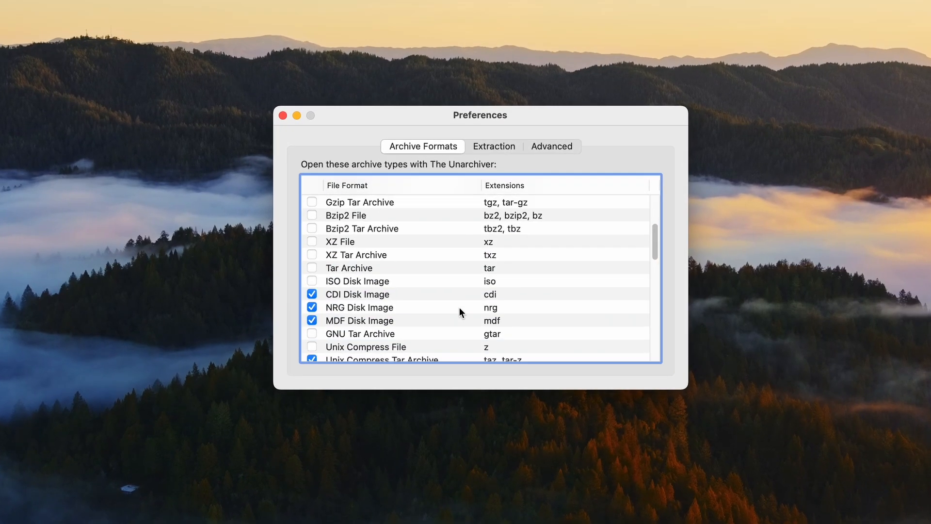
{"action": "scroll", "scroll_direction": "down", "scroll_amount": 3}
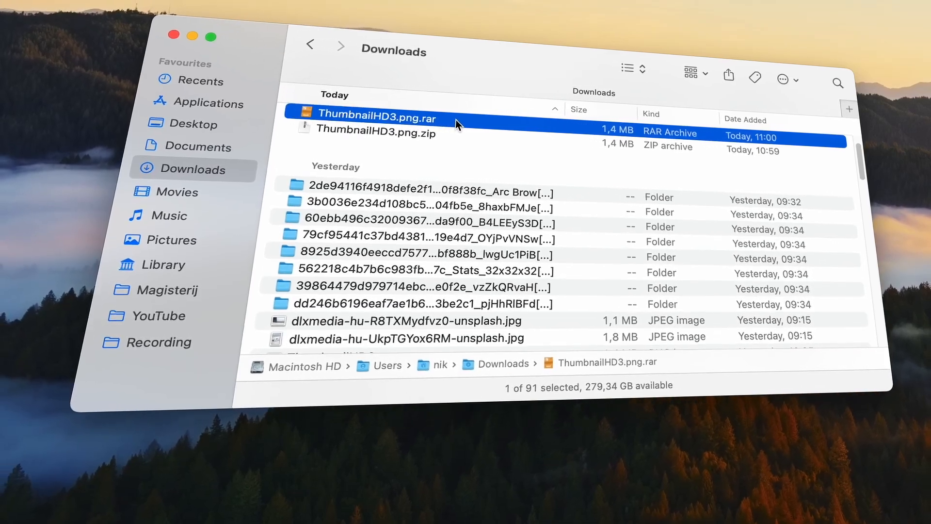
- Show the Get Info panel for ThumbnailHD3.png.rar in the Downloads folder
{"action": "right_click", "coordinate": [377, 118]}
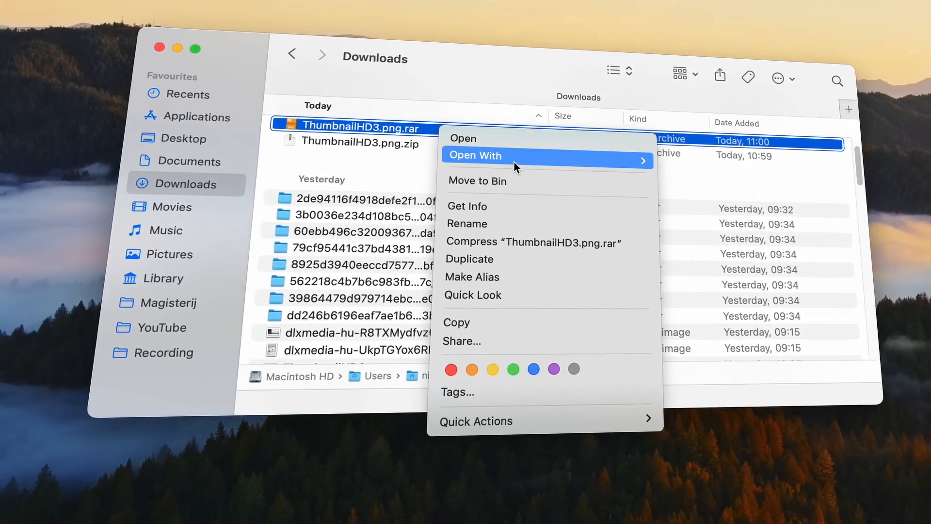
{"action": "mouse_move", "coordinate": [475, 216]}
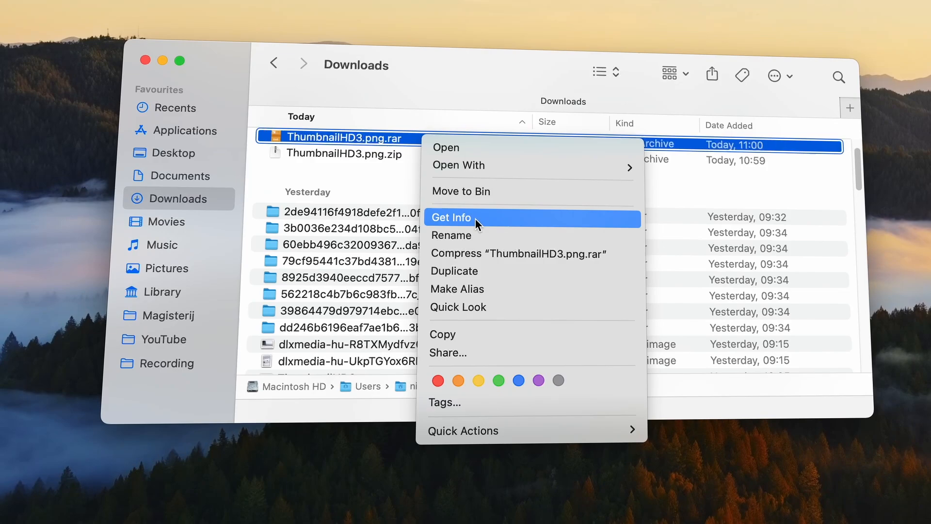
{"action": "left_click", "coordinate": [336, 201]}
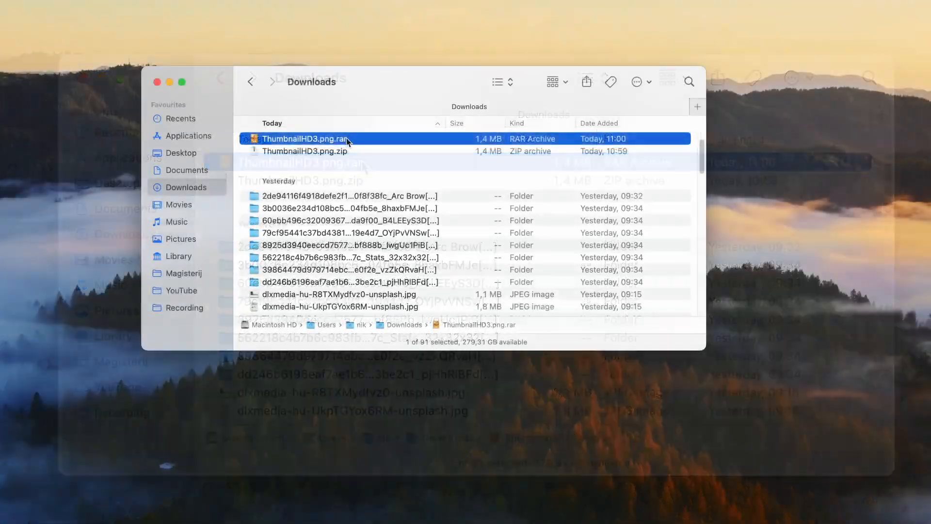
{"action": "right_click", "coordinate": [305, 138]}
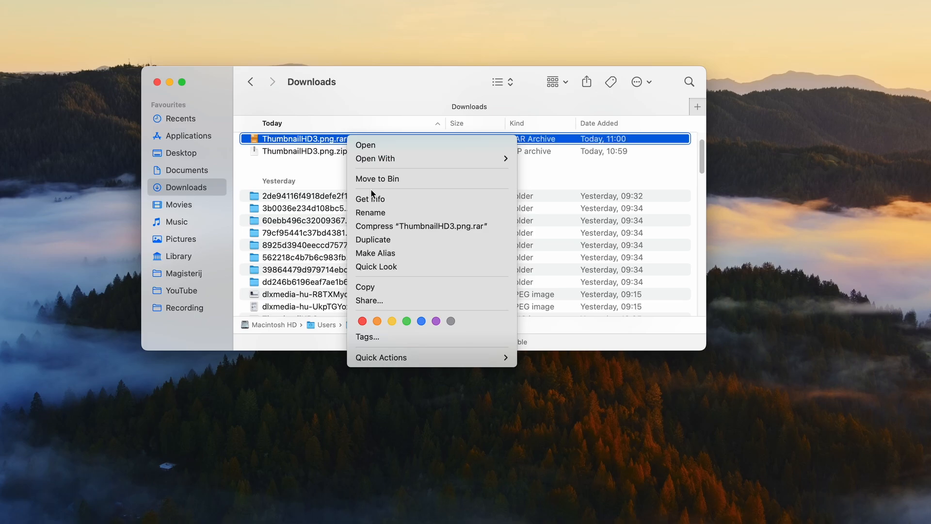
{"action": "left_click", "coordinate": [369, 198]}
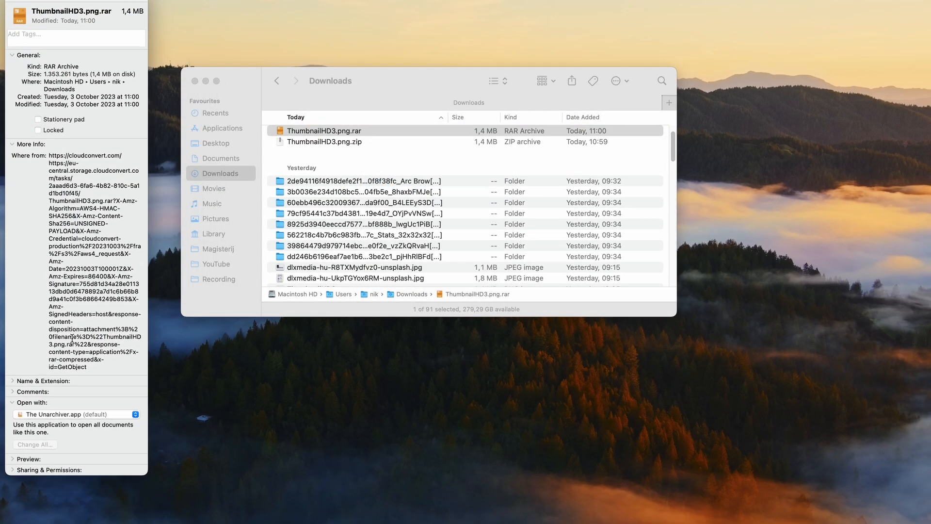
{"action": "mouse_move", "coordinate": [57, 411]}
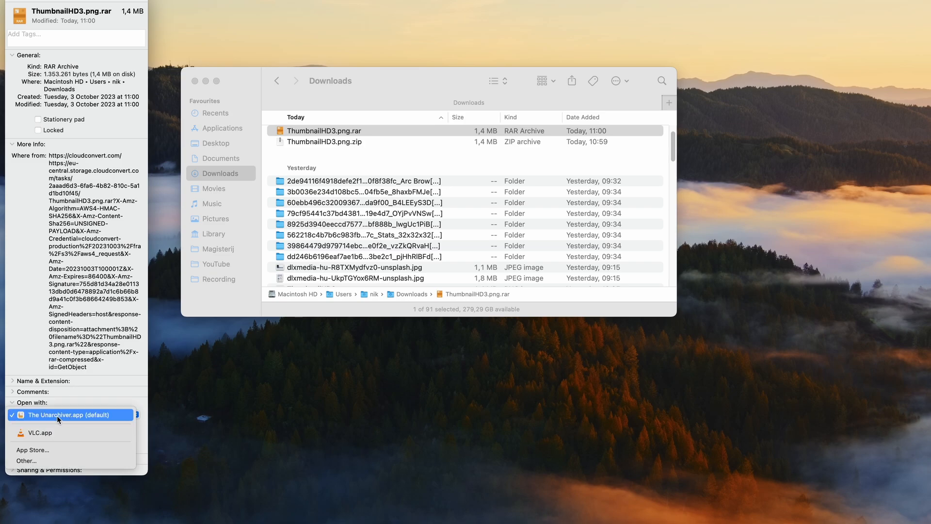
- Make The Unarchiver the default app for all .rar documents via Change All and confirm
{"action": "left_click", "coordinate": [70, 414]}
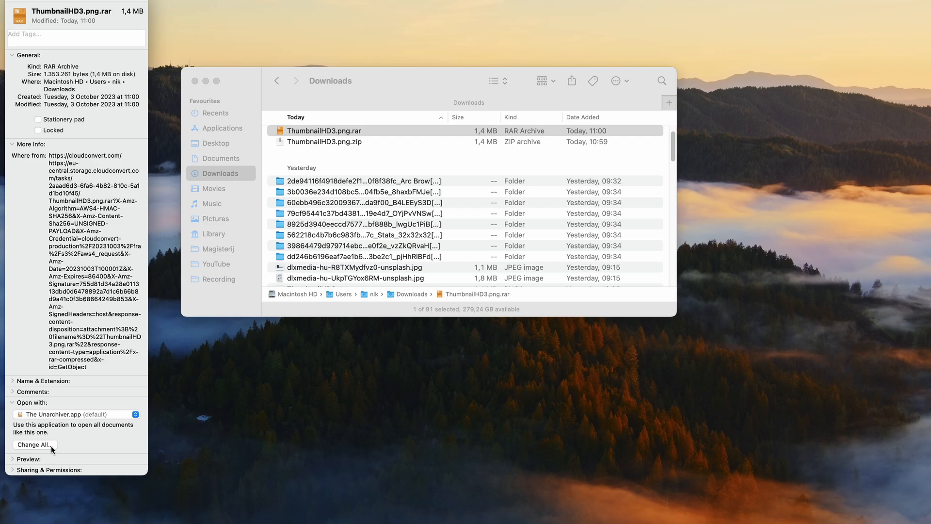
{"action": "left_click", "coordinate": [35, 444]}
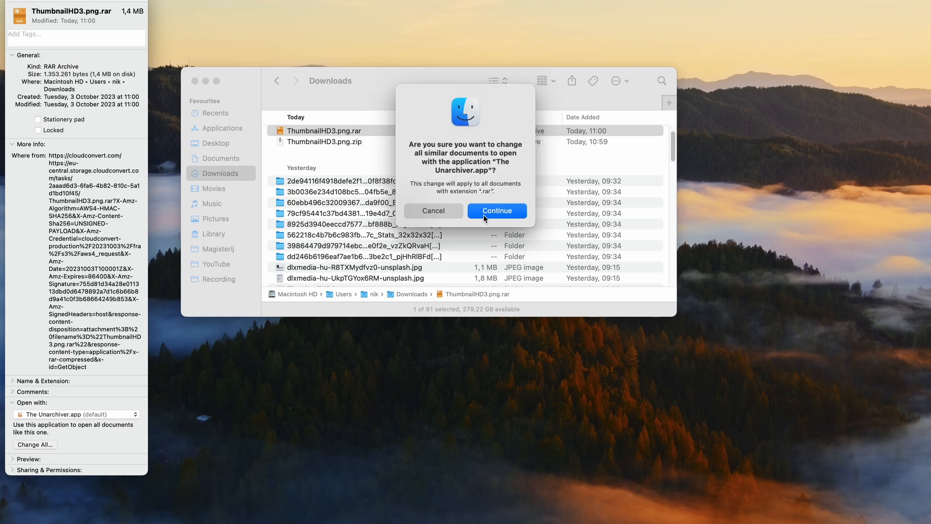
{"action": "mouse_move", "coordinate": [509, 220]}
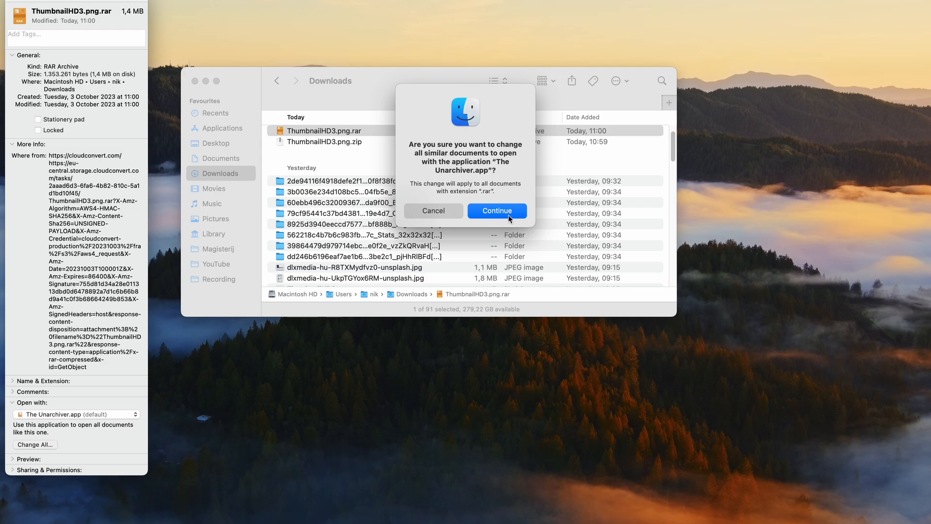
{"action": "left_click", "coordinate": [496, 211]}
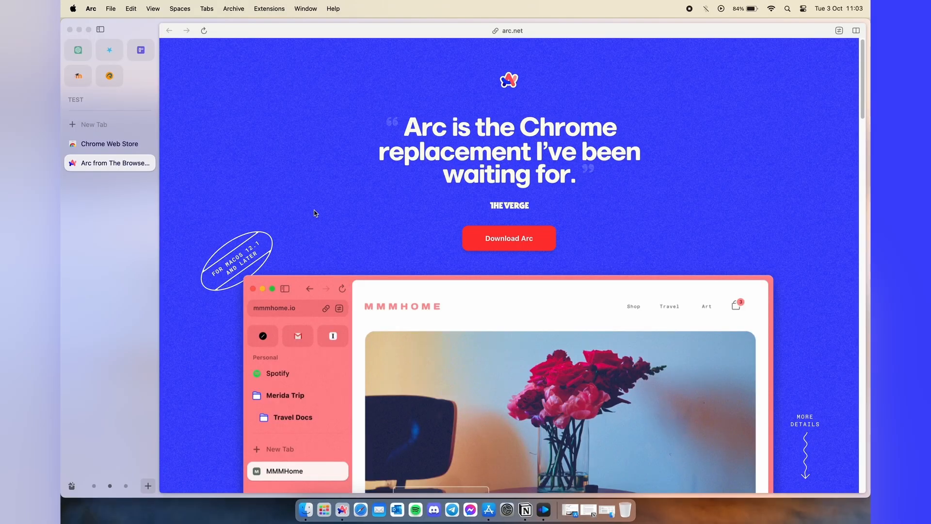
- Scroll through arc.net's feature sections, then switch to the Chrome Web Store sidebar tab
{"action": "scroll", "scroll_direction": "down", "scroll_amount": 3}
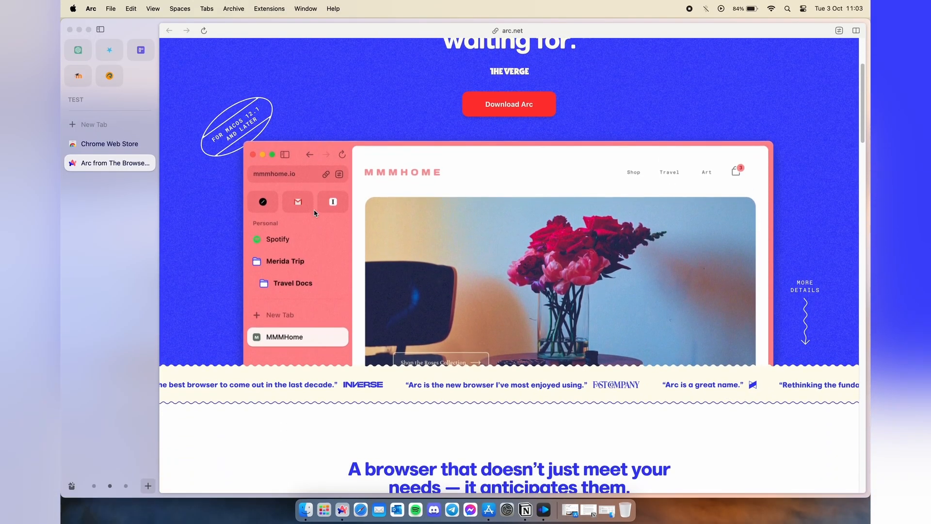
{"action": "scroll", "scroll_direction": "down", "scroll_amount": 3}
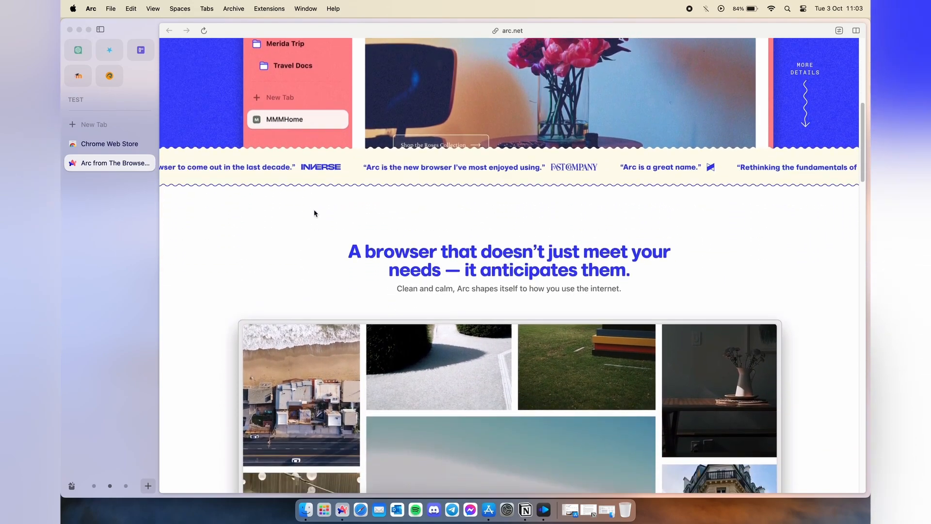
{"action": "scroll", "scroll_direction": "down", "scroll_amount": 3}
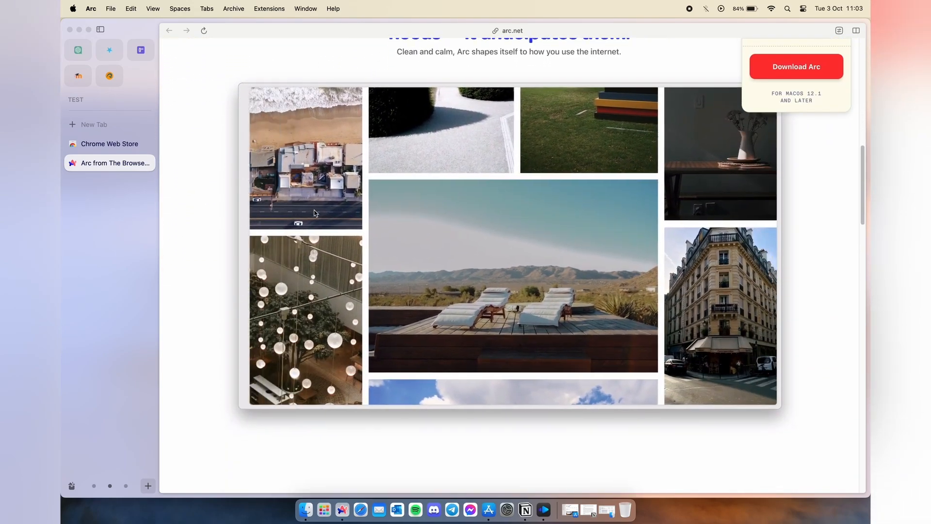
{"action": "scroll", "scroll_direction": "down", "scroll_amount": 3}
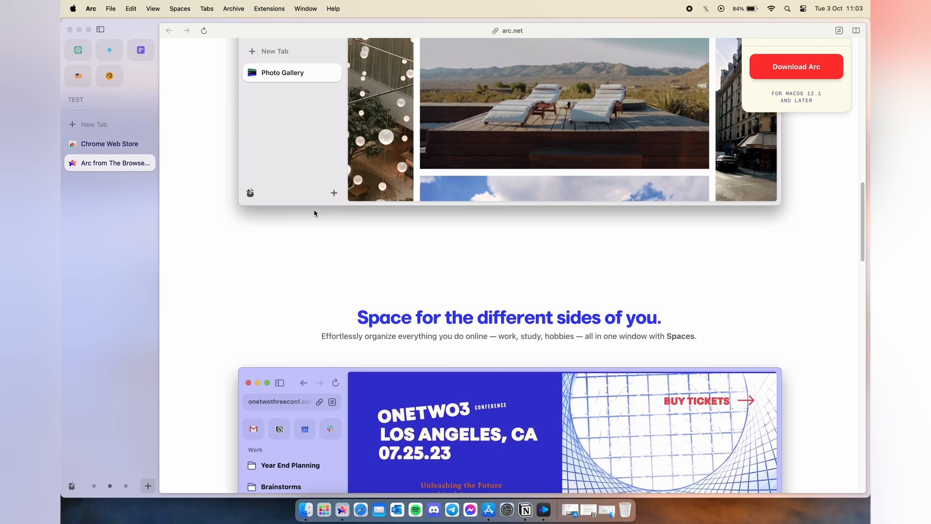
{"action": "scroll", "scroll_direction": "down", "scroll_amount": 3}
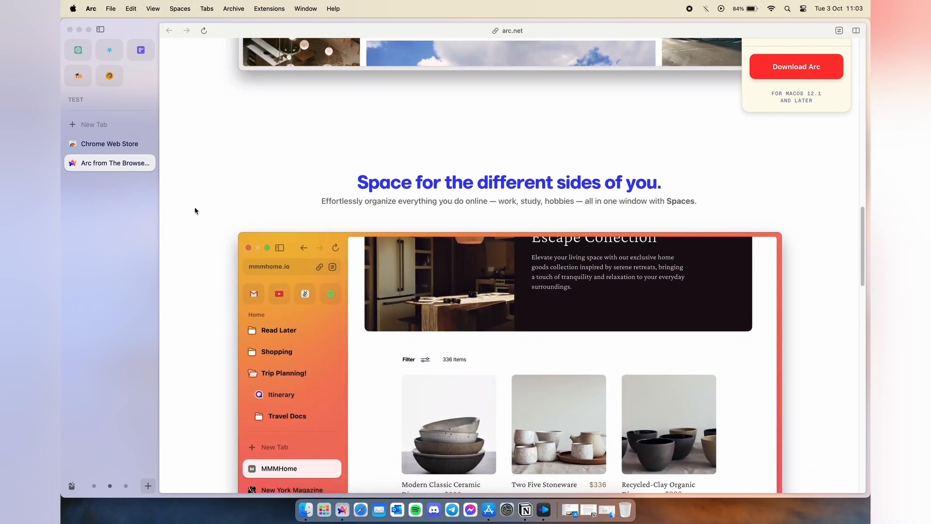
{"action": "left_click", "coordinate": [110, 144]}
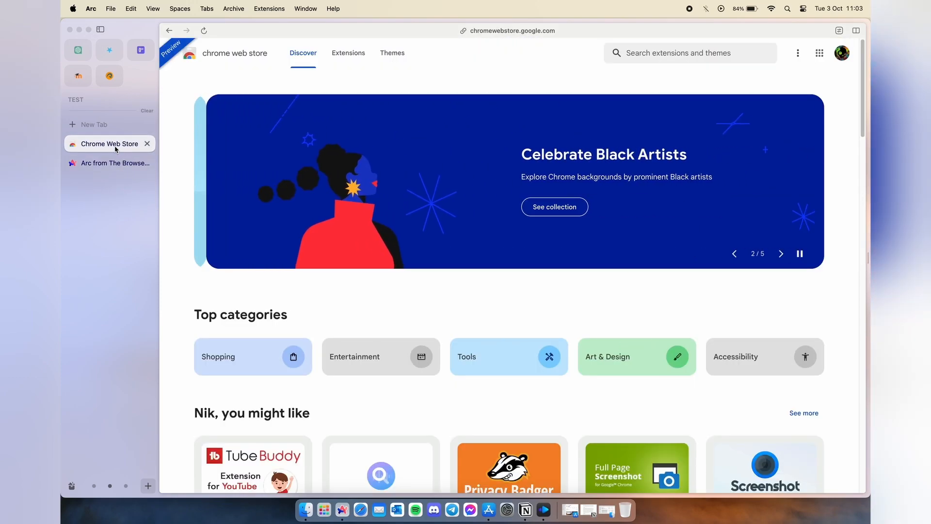
- Show the Chrome Web Store's Extensions section, glance at the Arc website tab and return to the store
{"action": "scroll", "scroll_direction": "down", "scroll_amount": 3}
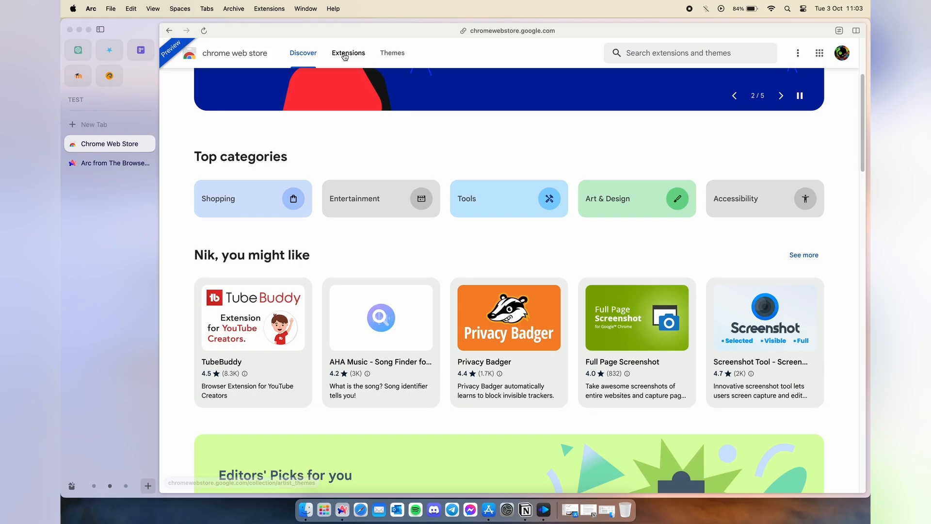
{"action": "left_click", "coordinate": [349, 53]}
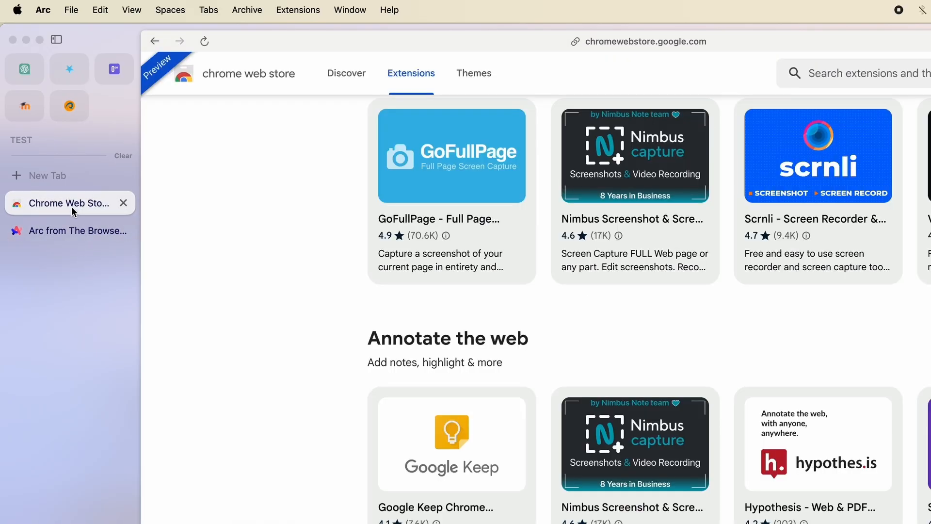
{"action": "left_click", "coordinate": [67, 230]}
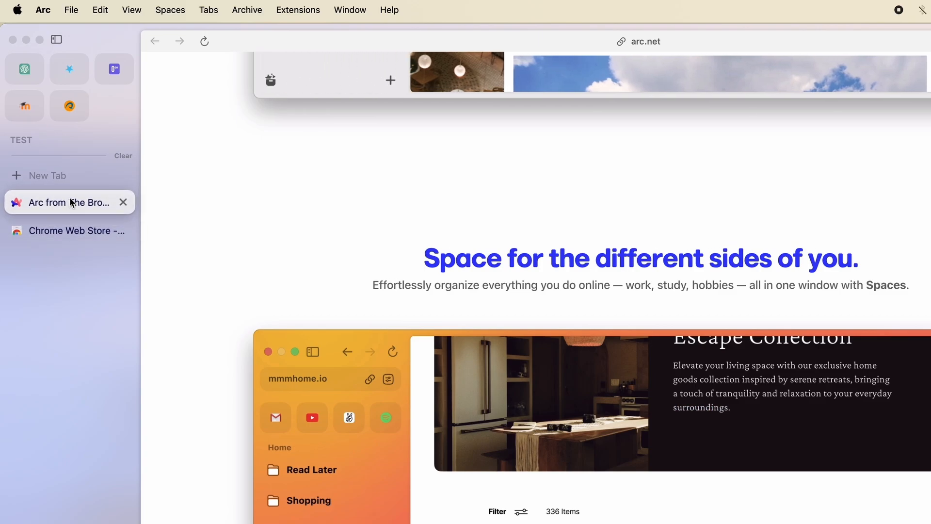
{"action": "mouse_move", "coordinate": [88, 387]}
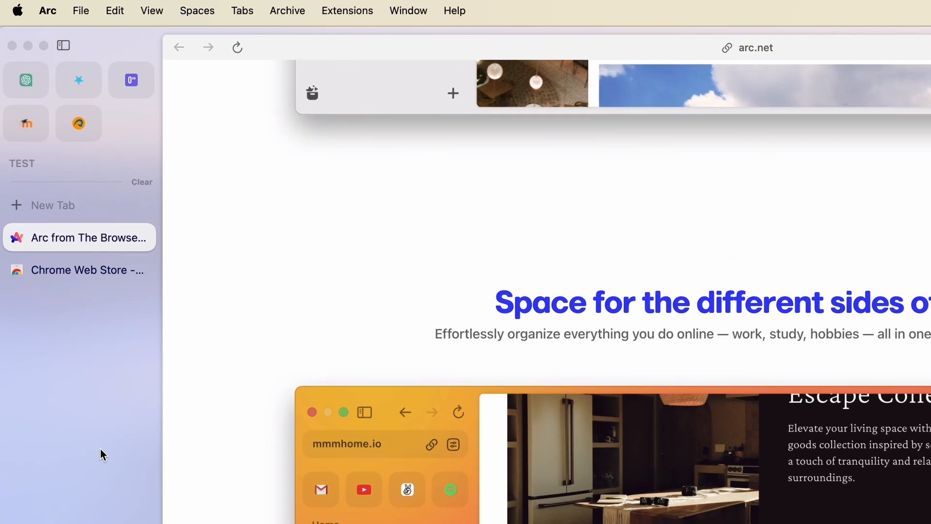
{"action": "left_click", "coordinate": [86, 269]}
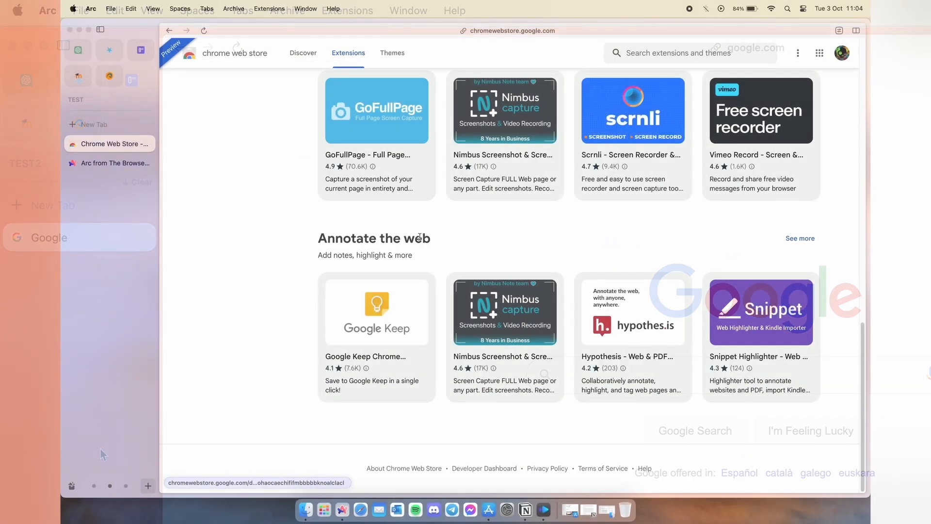
- Run Arc's Check for Updates, reporting version 1.10.1 as up to date
{"action": "left_click", "coordinate": [92, 8]}
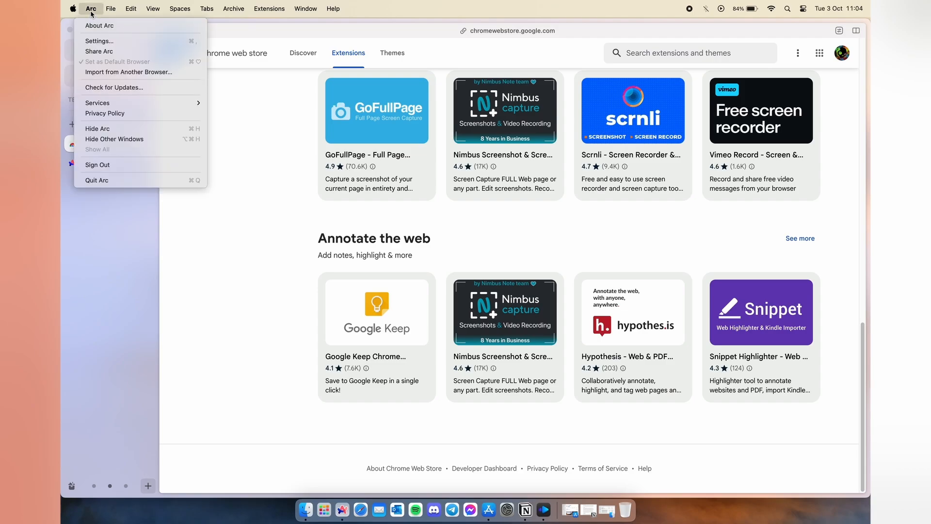
{"action": "mouse_move", "coordinate": [114, 87]}
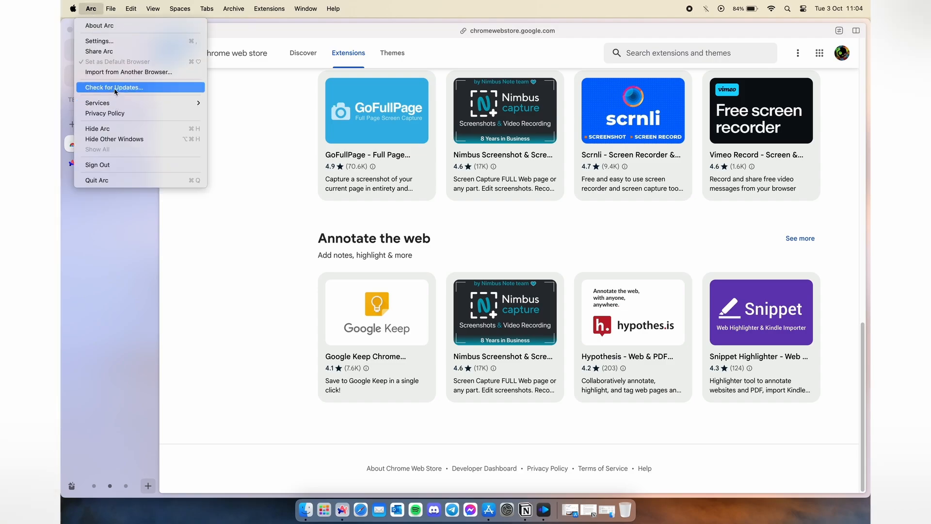
{"action": "left_click", "coordinate": [114, 88]}
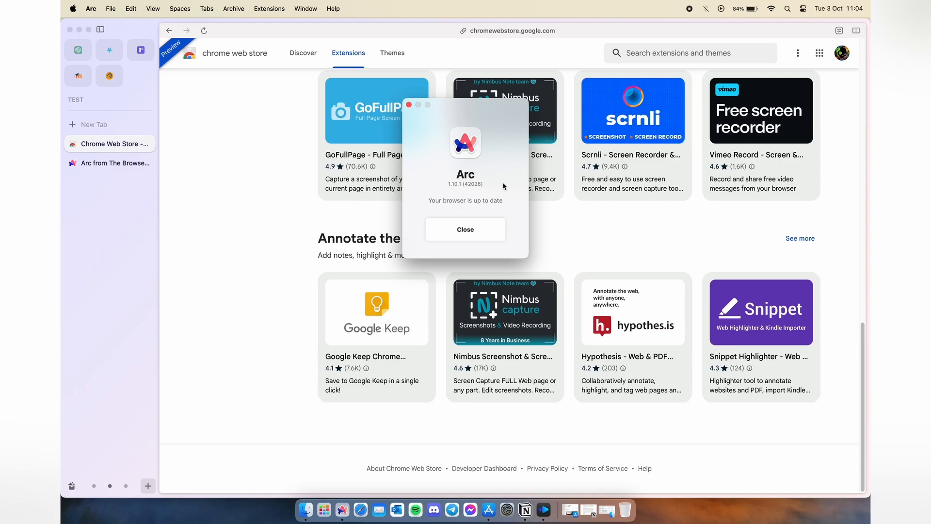
{"action": "mouse_move", "coordinate": [492, 237]}
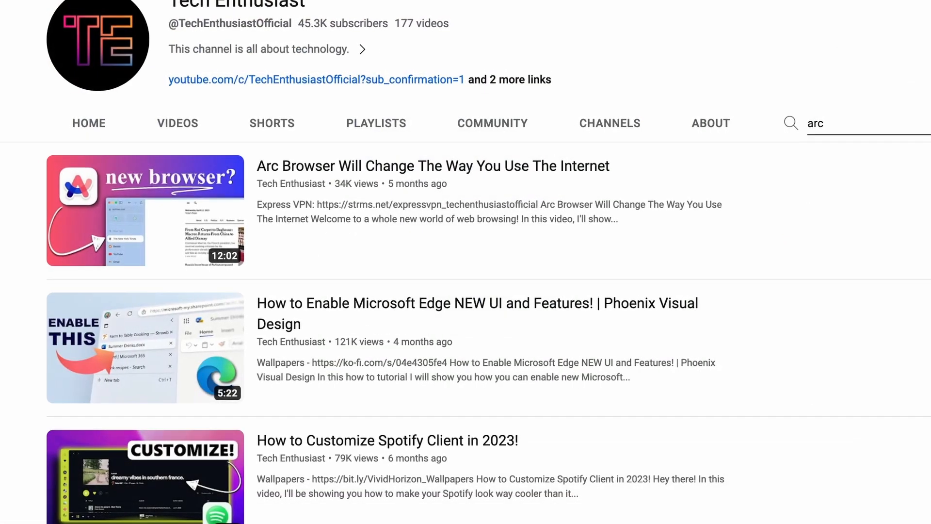
{"action": "scroll", "scroll_direction": "up", "scroll_amount": 3}
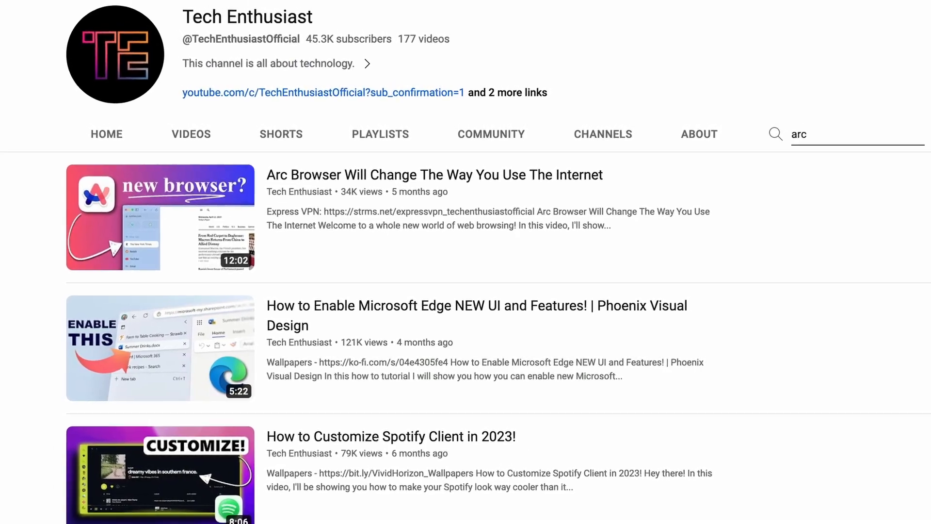
{"action": "scroll", "scroll_direction": "up", "scroll_amount": 3}
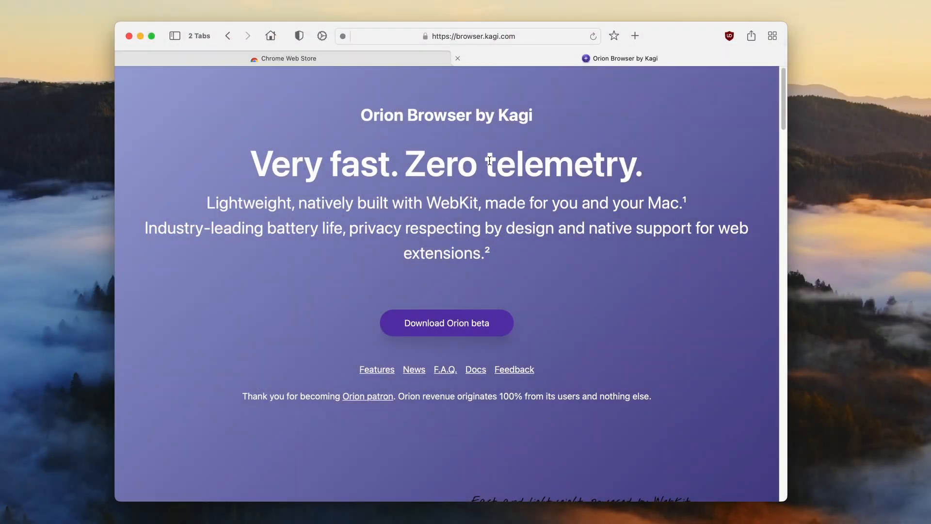
- Scroll the Orion homepage and bring up the Firefox Add-ons extensions page in a new tab
{"action": "scroll", "scroll_direction": "down", "scroll_amount": 3}
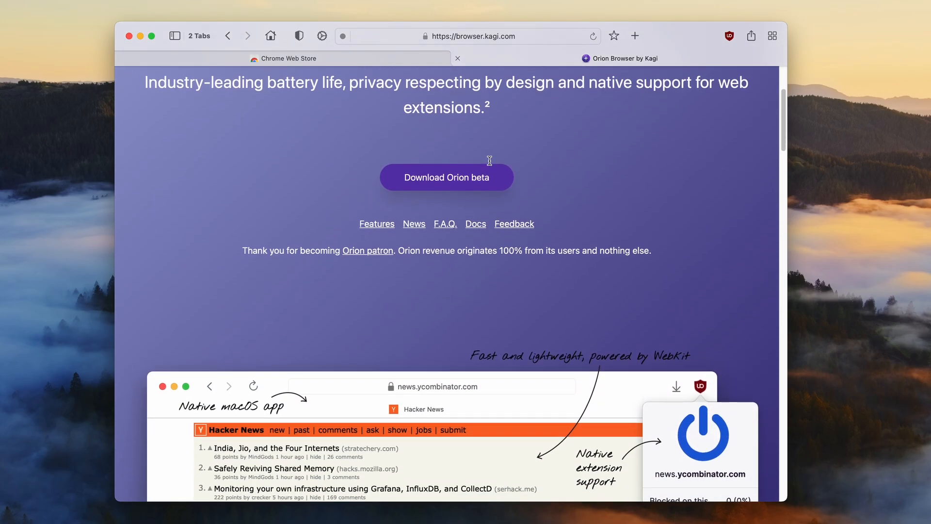
{"action": "scroll", "scroll_direction": "down", "scroll_amount": 3}
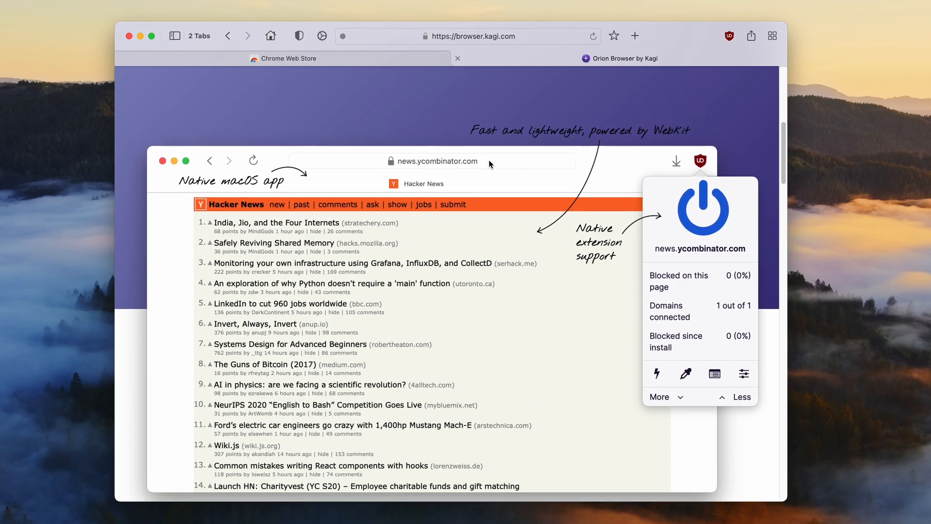
{"action": "scroll", "scroll_direction": "down", "scroll_amount": 3}
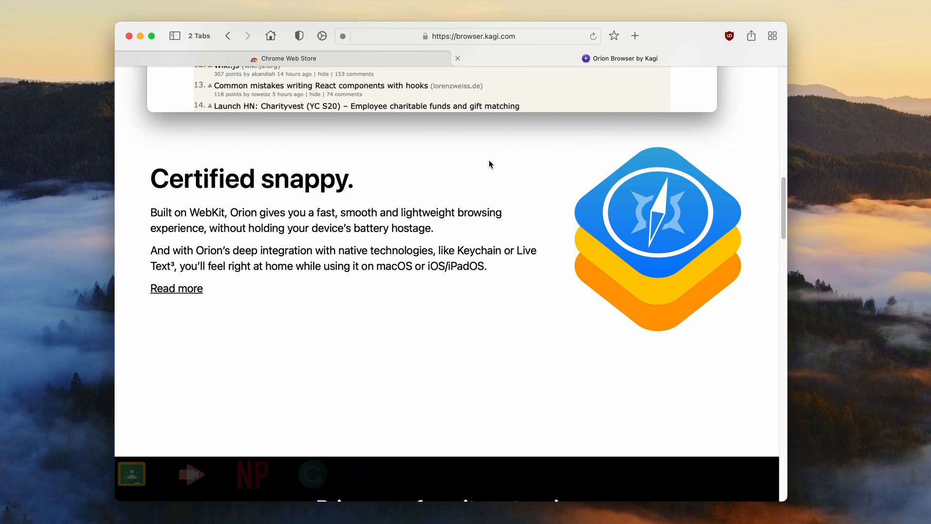
{"action": "scroll", "scroll_direction": "down", "scroll_amount": 3}
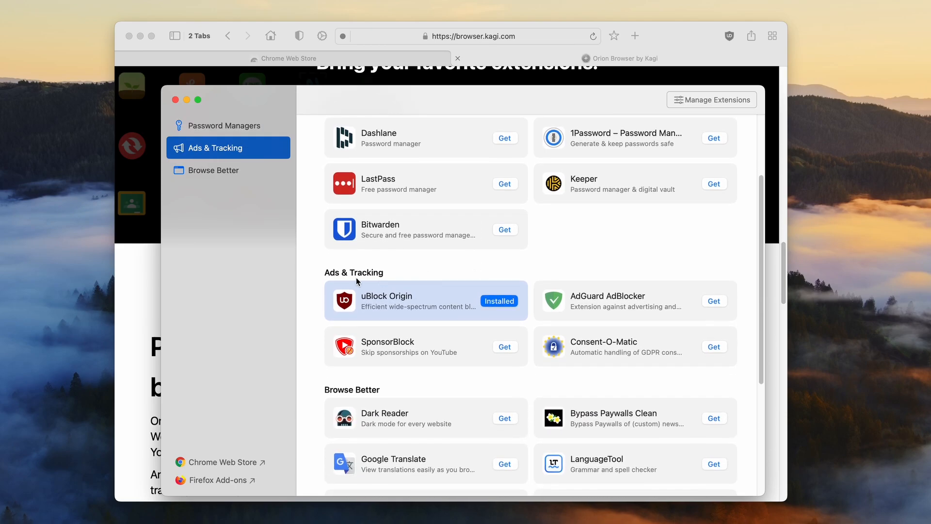
{"action": "mouse_move", "coordinate": [419, 310]}
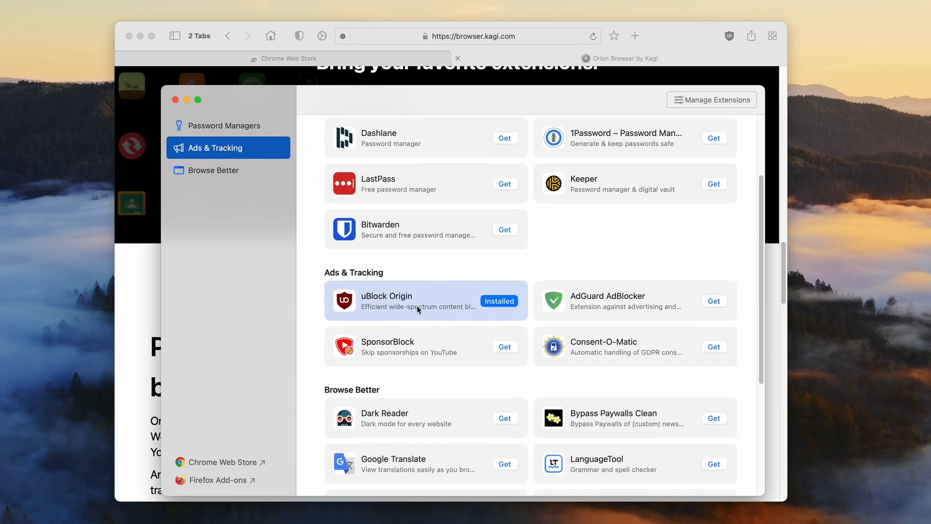
{"action": "mouse_move", "coordinate": [246, 466]}
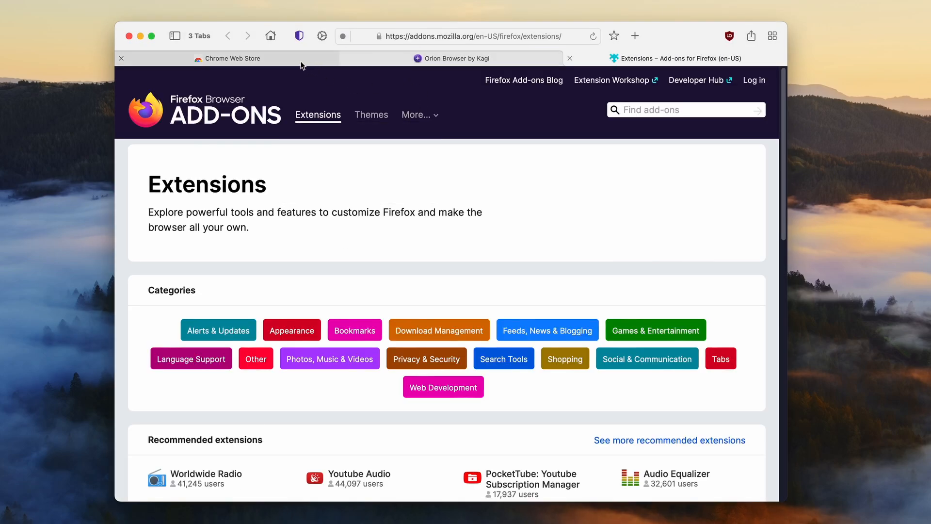
{"action": "left_click", "coordinate": [226, 58]}
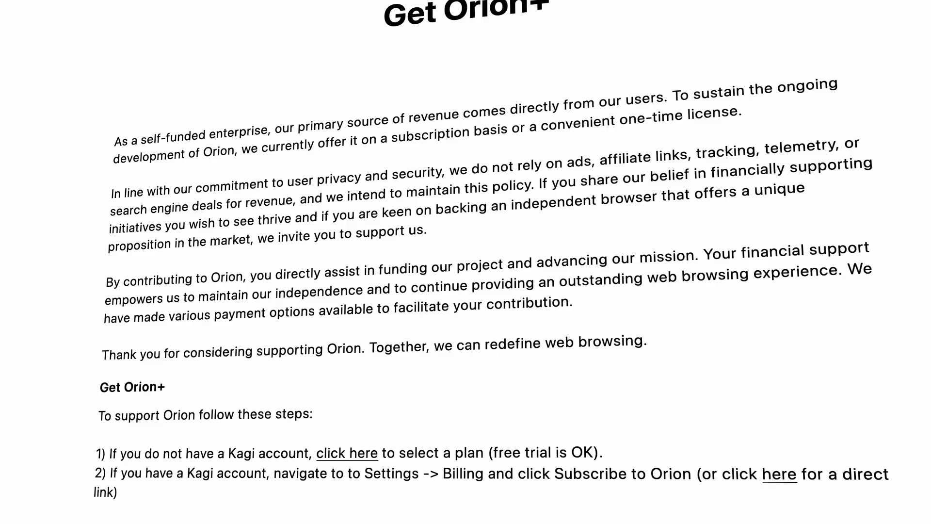
{"action": "scroll", "scroll_direction": "down", "scroll_amount": 3}
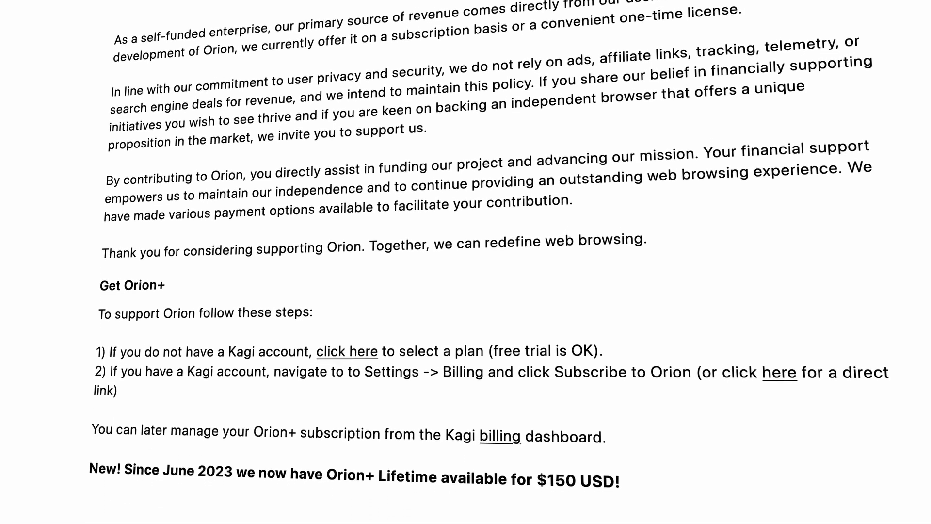
{"action": "scroll", "scroll_direction": "down", "scroll_amount": 3}
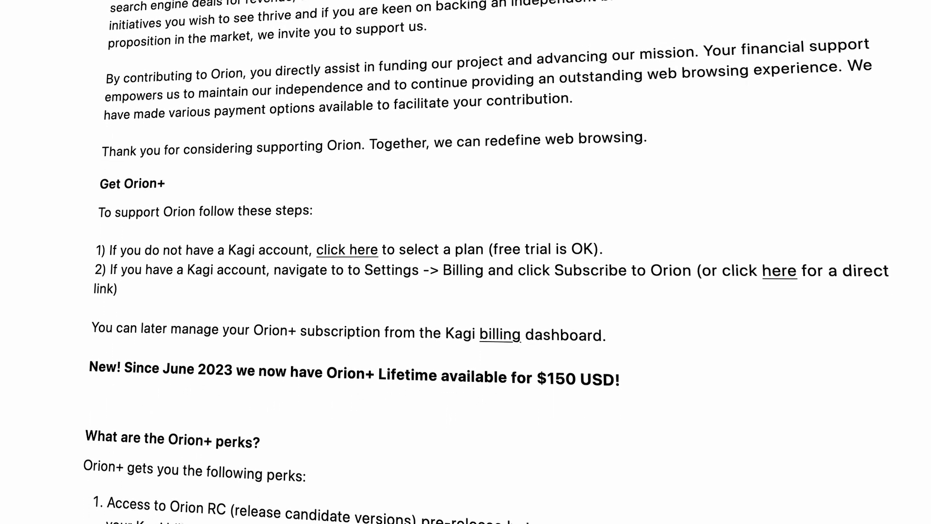
{"action": "scroll", "scroll_direction": "down", "scroll_amount": 3}
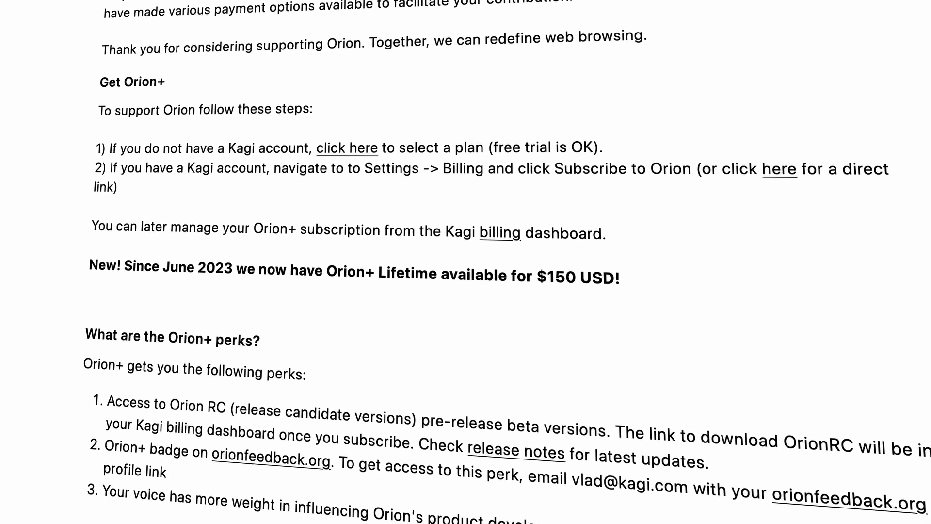
{"action": "scroll", "scroll_direction": "down", "scroll_amount": 3}
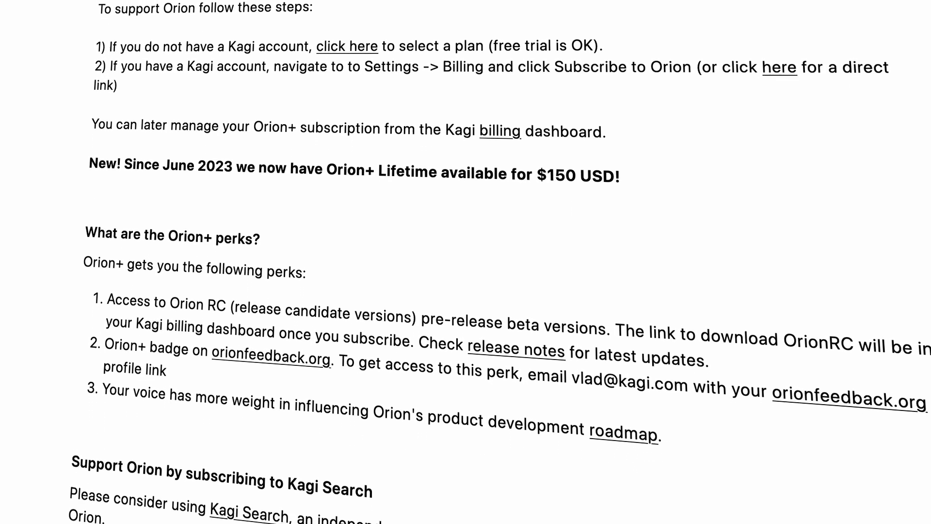
{"action": "scroll", "scroll_direction": "down", "scroll_amount": 3}
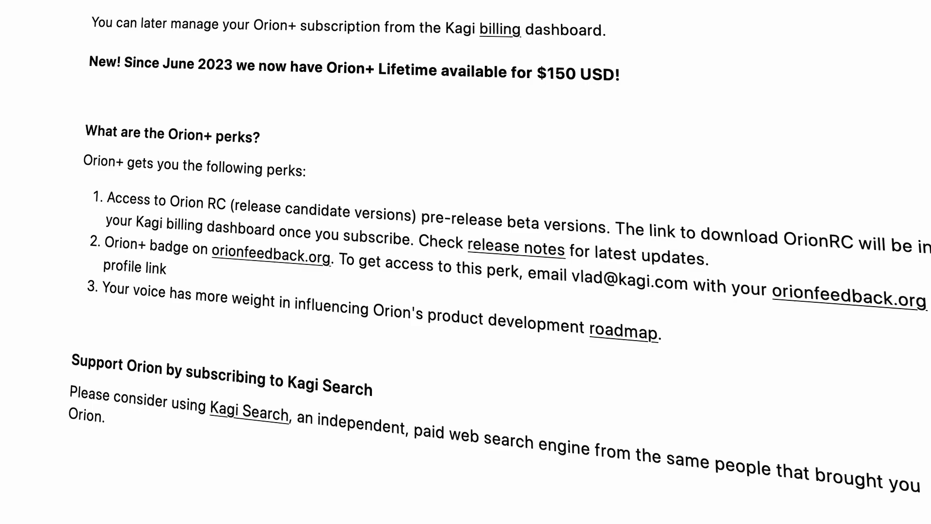
{"action": "scroll", "scroll_direction": "down", "scroll_amount": 3}
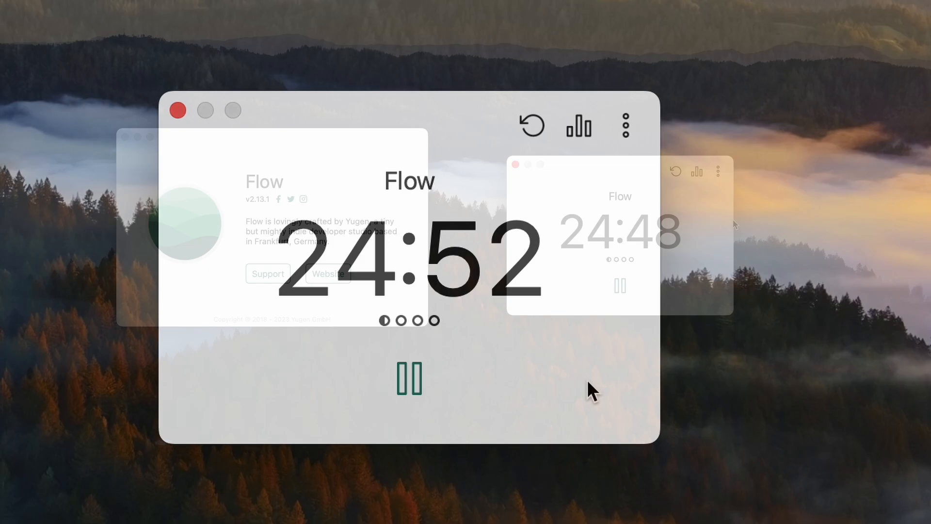
- Show Flow's timer options with the 25-minute flow duration and 30-minute long break
{"action": "left_click", "coordinate": [718, 173]}
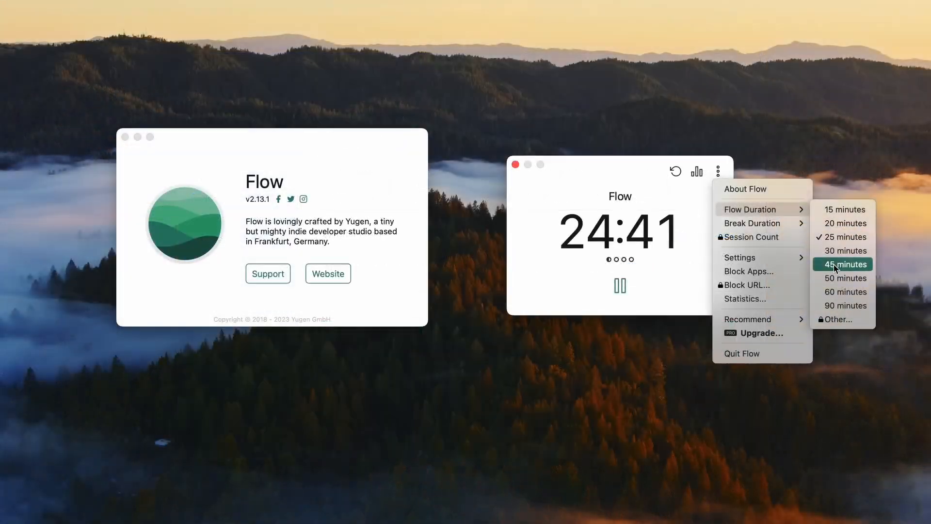
{"action": "mouse_move", "coordinate": [838, 319]}
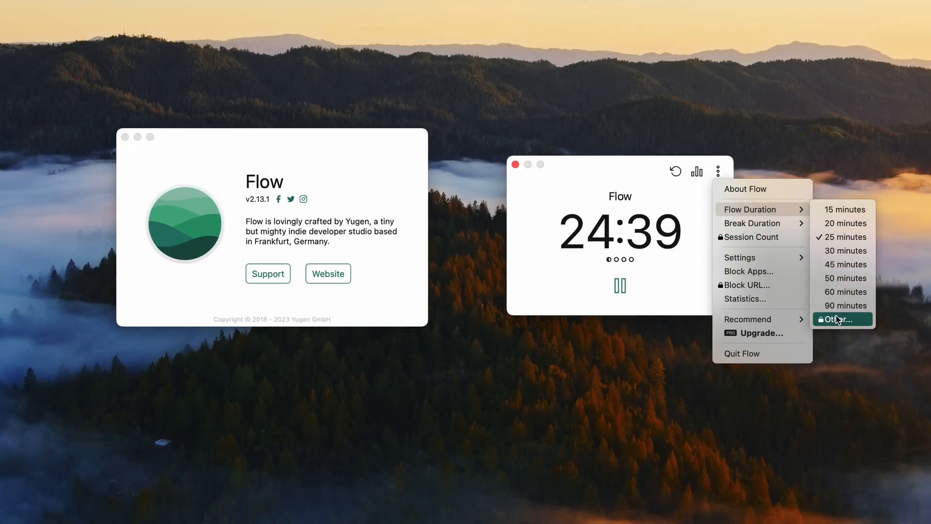
{"action": "mouse_move", "coordinate": [816, 247]}
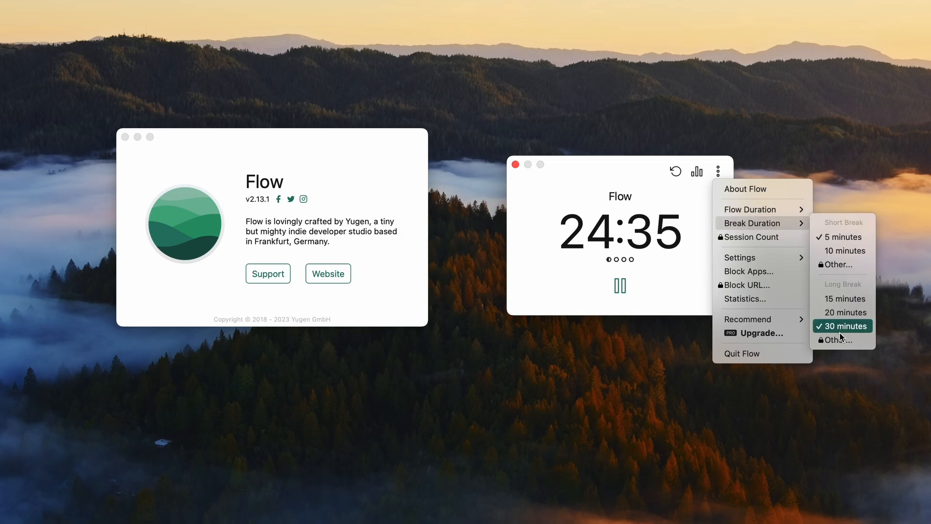
{"action": "mouse_move", "coordinate": [763, 270]}
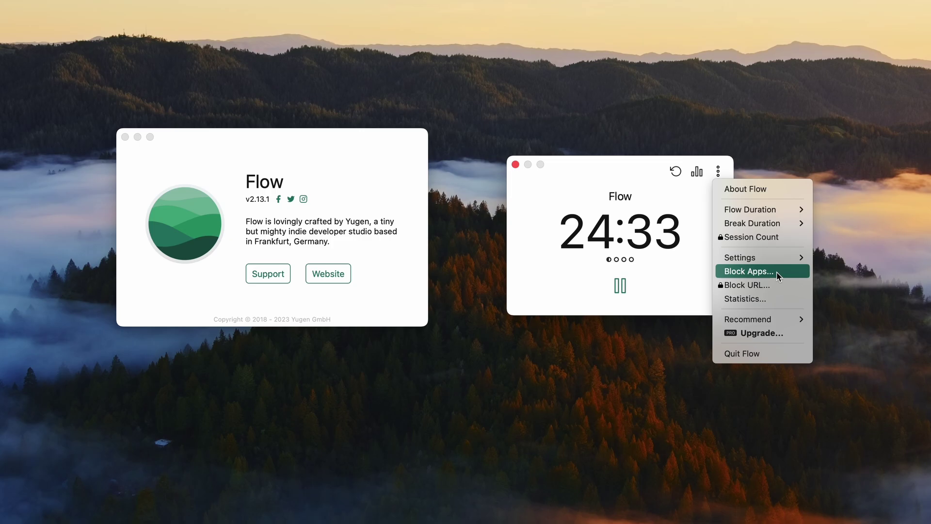
- Add Stats.app from the Applications folder to Flow's App Blocker list
{"action": "left_click", "coordinate": [747, 271]}
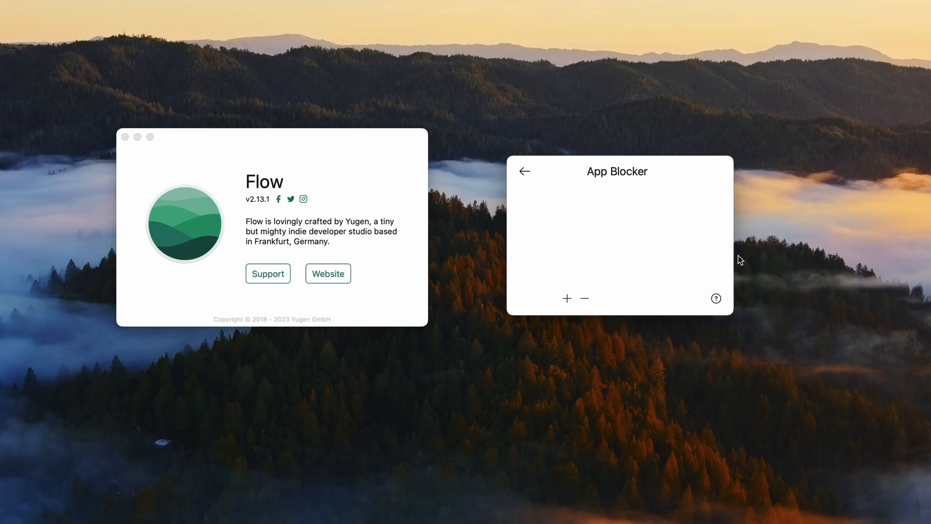
{"action": "left_click", "coordinate": [566, 297]}
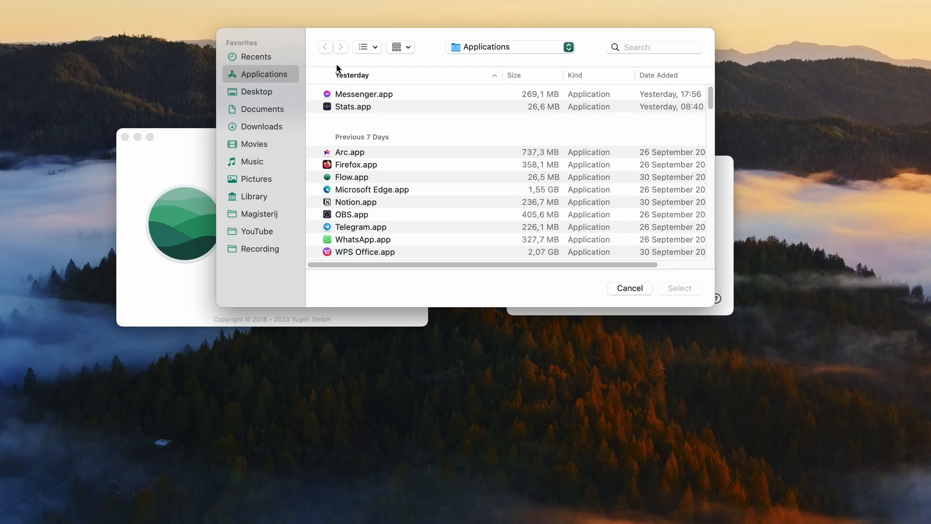
{"action": "left_click", "coordinate": [353, 106]}
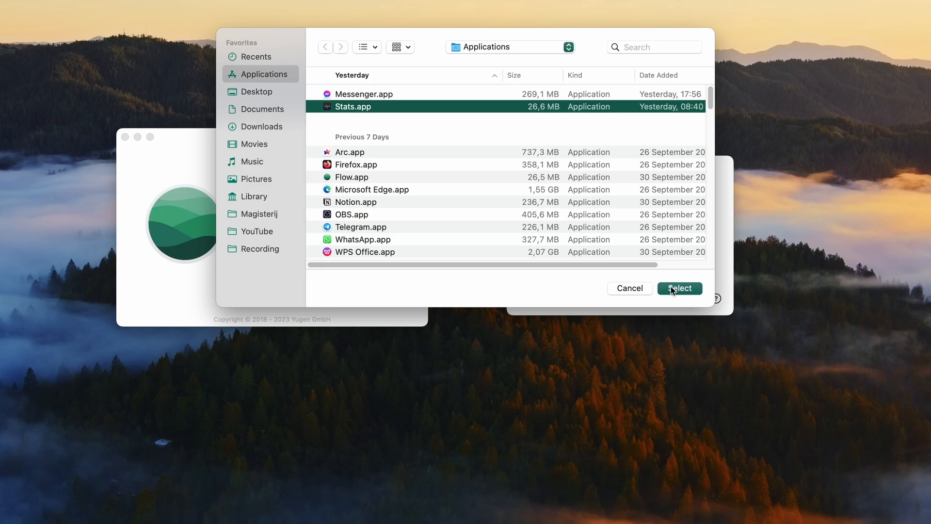
{"action": "left_click", "coordinate": [679, 288]}
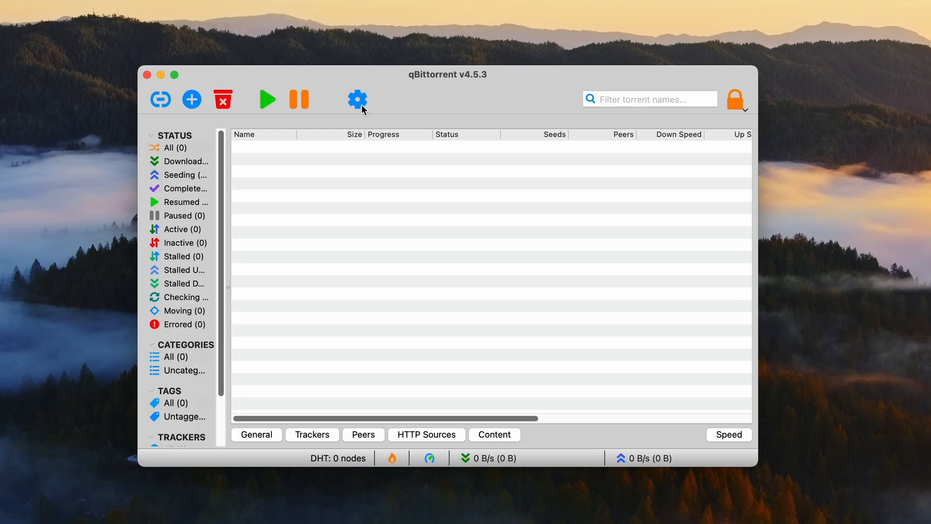
{"action": "left_click", "coordinate": [356, 98]}
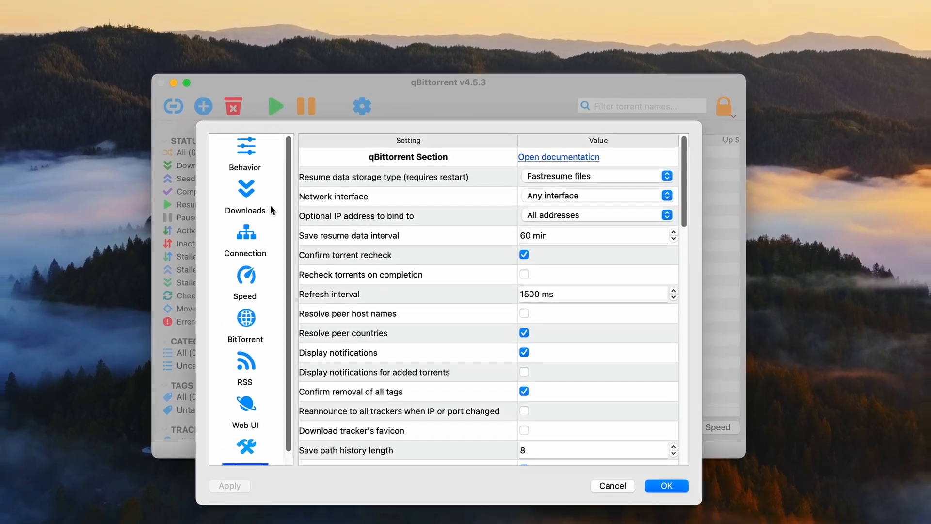
{"action": "left_click", "coordinate": [244, 166]}
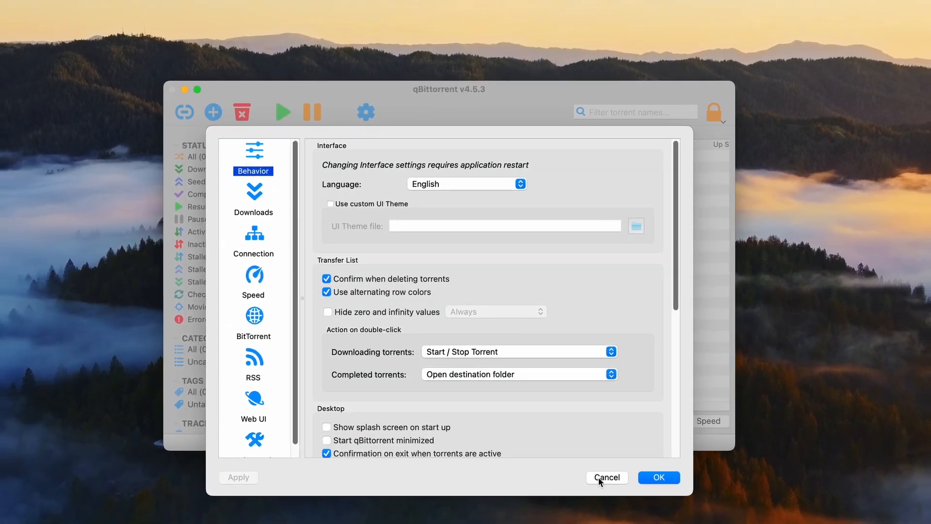
{"action": "left_click", "coordinate": [605, 477]}
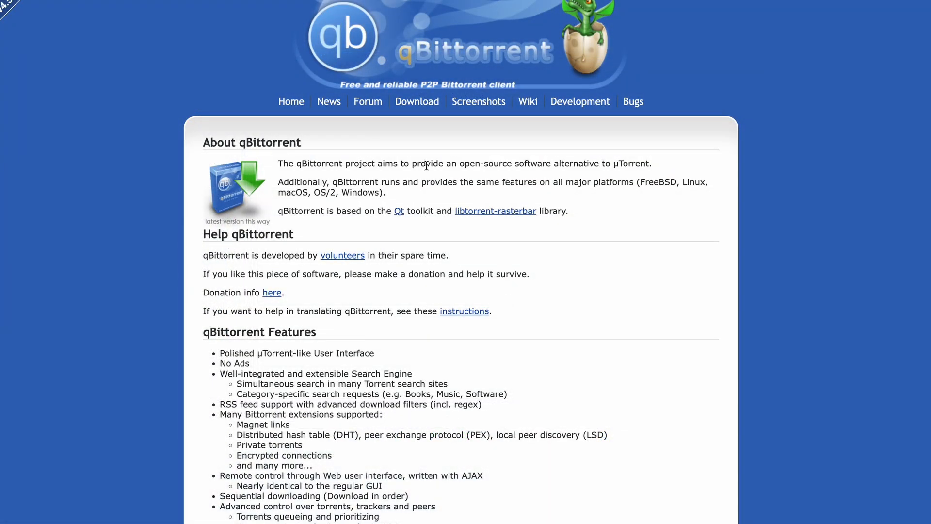
- From the qBittorrent Downloads page, choose the Mac OS X 4.5.5 build
{"action": "left_click", "coordinate": [416, 101]}
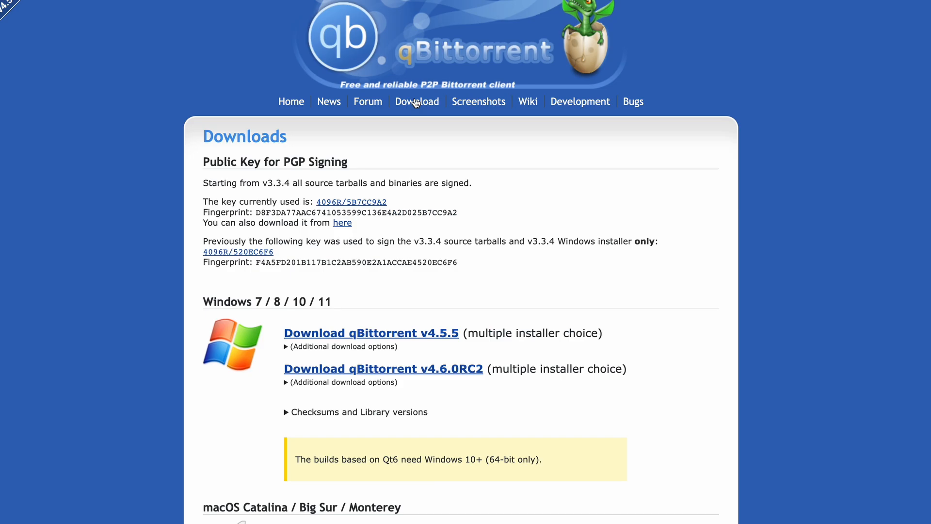
{"action": "scroll", "scroll_direction": "down", "scroll_amount": 3}
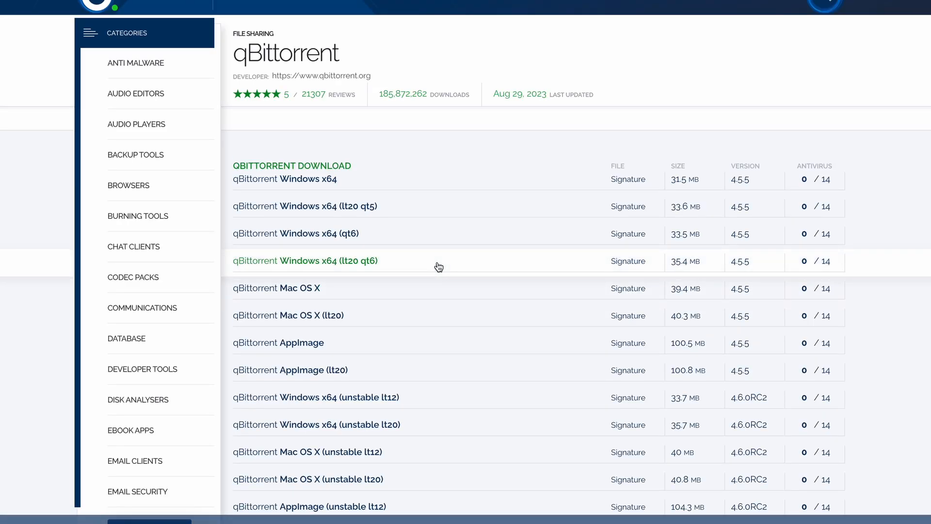
{"action": "scroll", "scroll_direction": "down", "scroll_amount": 3}
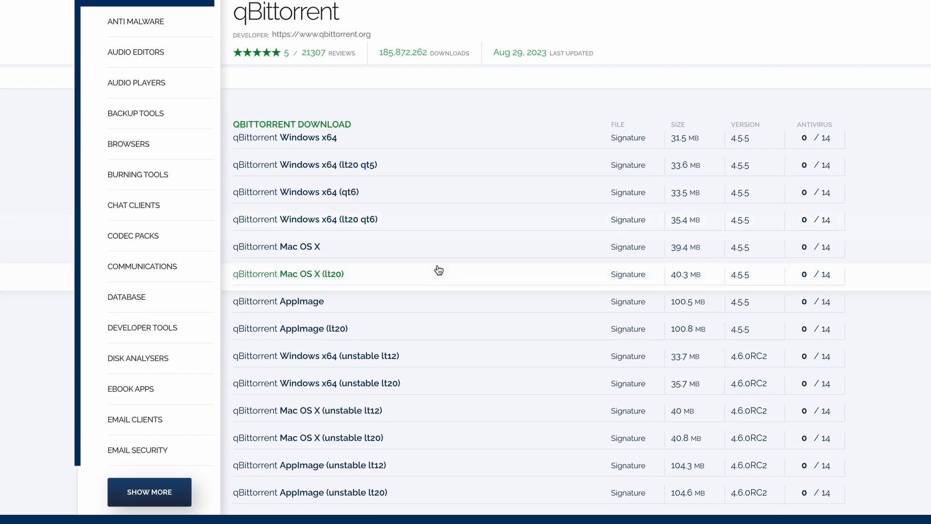
{"action": "mouse_move", "coordinate": [263, 248]}
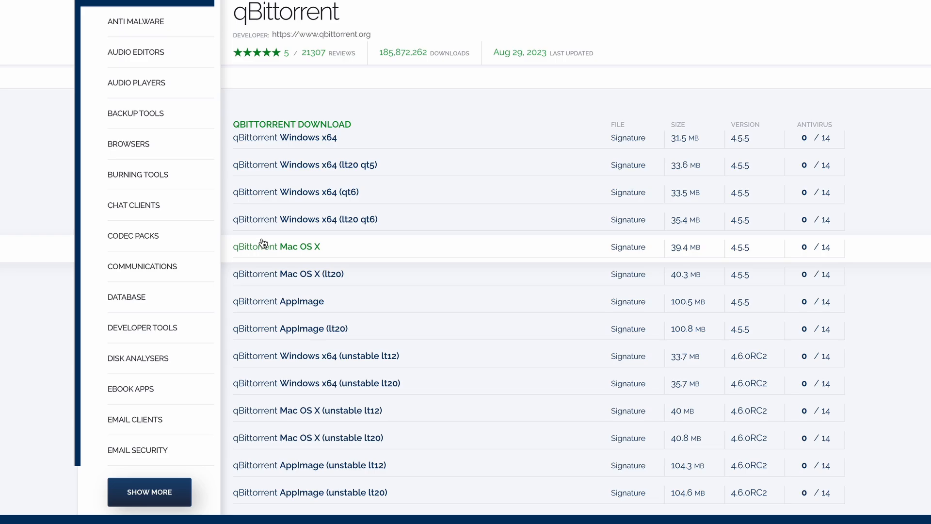
{"action": "mouse_move", "coordinate": [272, 247]}
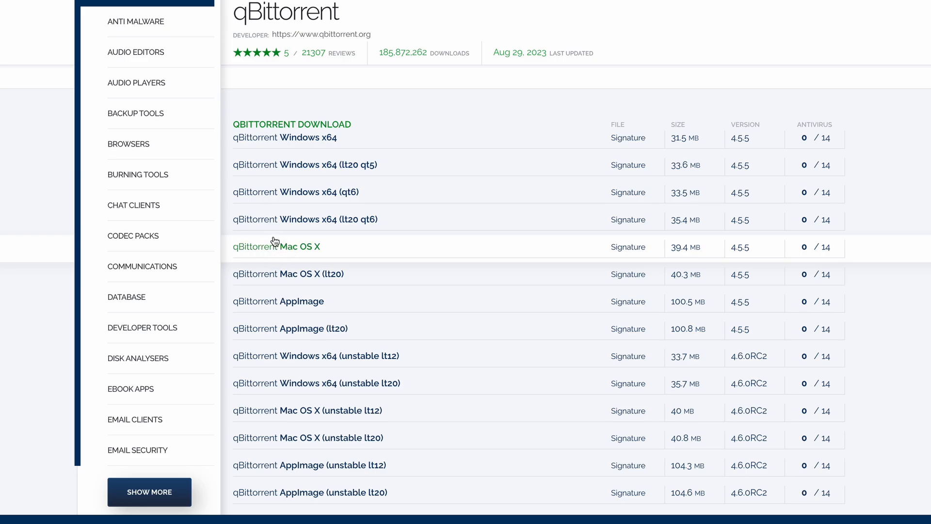
{"action": "mouse_move", "coordinate": [277, 247]}
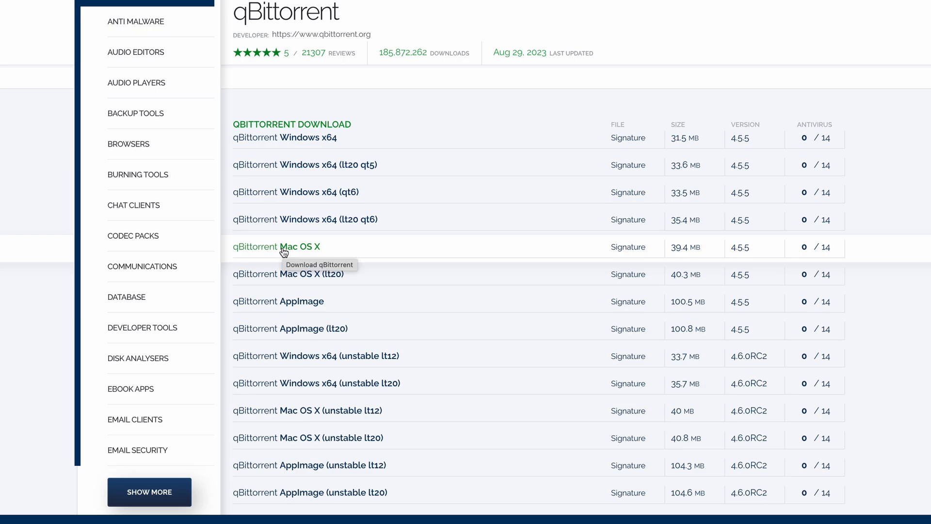
{"action": "left_click", "coordinate": [285, 246]}
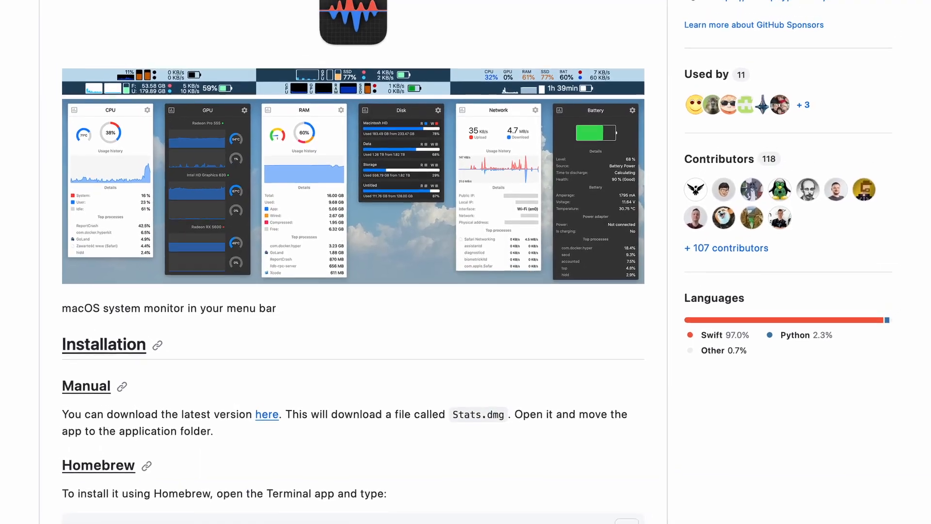
{"action": "scroll", "scroll_direction": "up", "scroll_amount": 3}
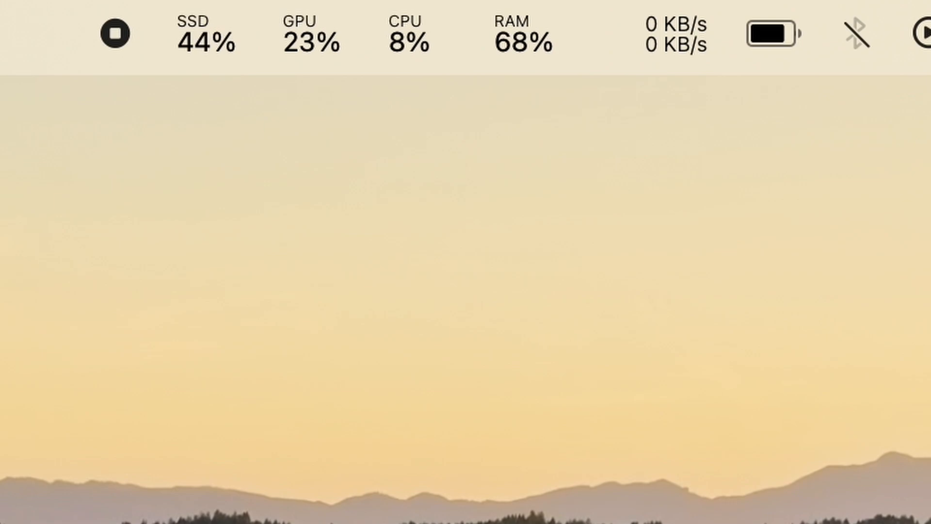
{"action": "mouse_move", "coordinate": [640, 109]}
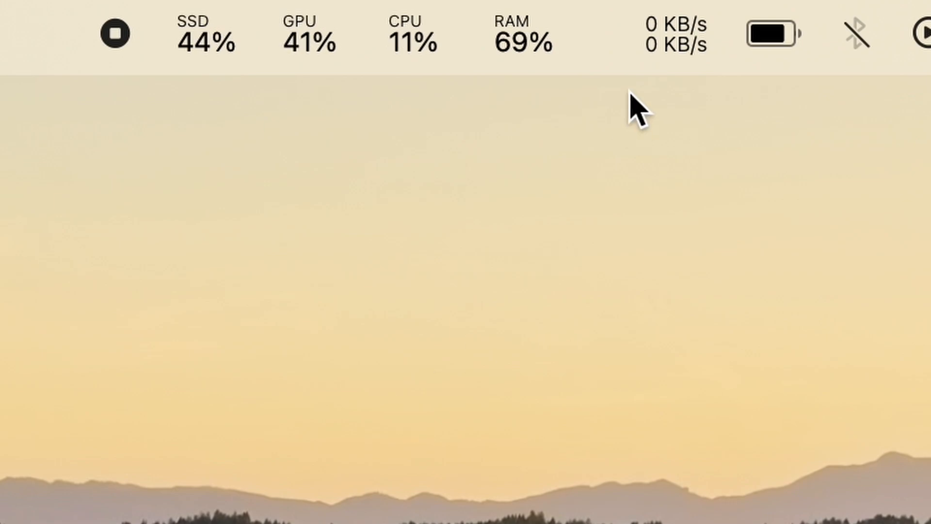
{"action": "mouse_move", "coordinate": [532, 35]}
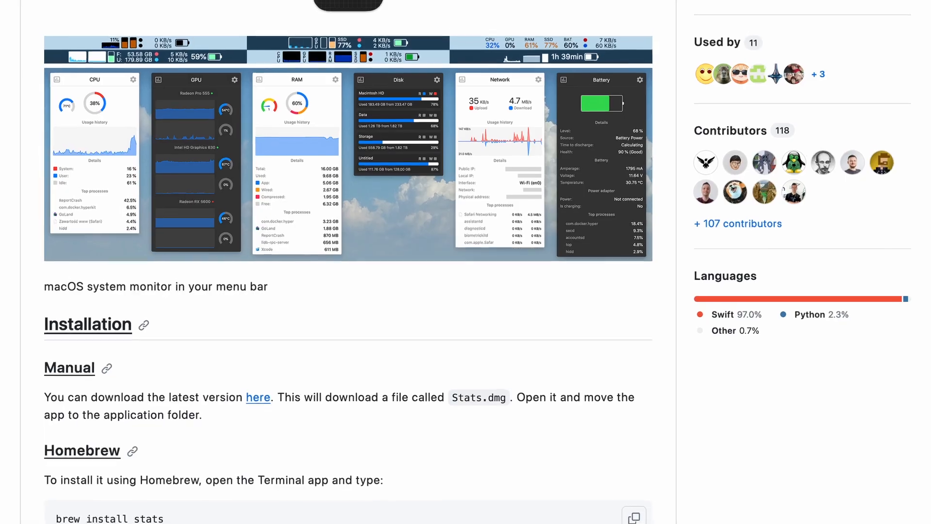
{"action": "scroll", "scroll_direction": "up", "scroll_amount": 3}
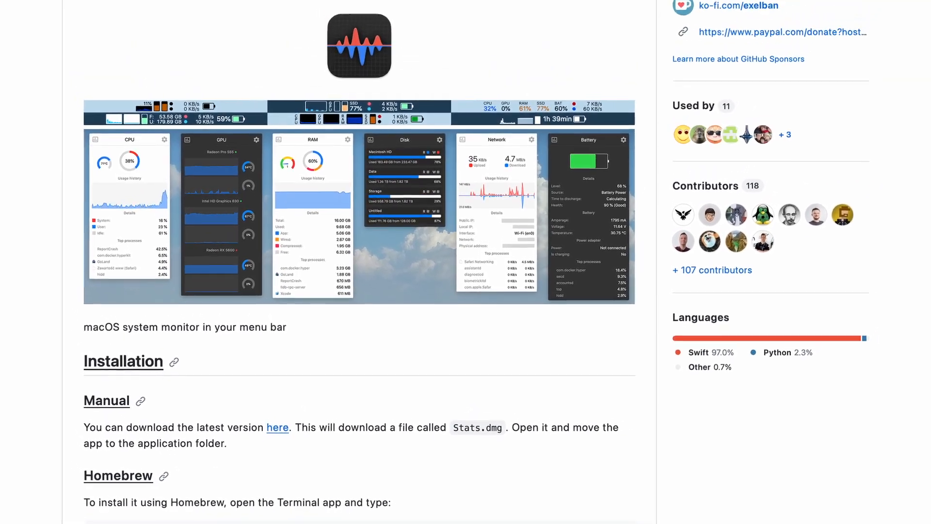
{"action": "scroll", "scroll_direction": "up", "scroll_amount": 3}
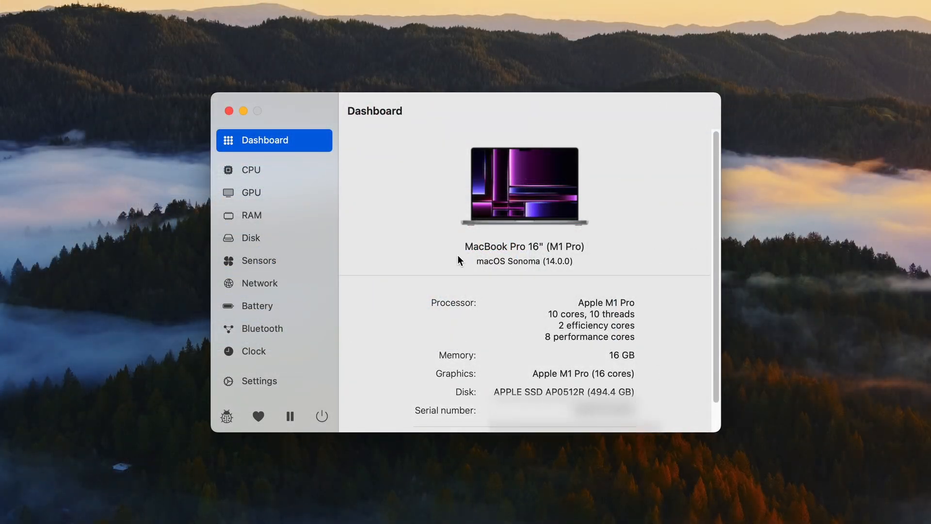
- Browse the Stats CPU, GPU, Disk and Sensors module settings in turn
{"action": "left_click", "coordinate": [251, 170]}
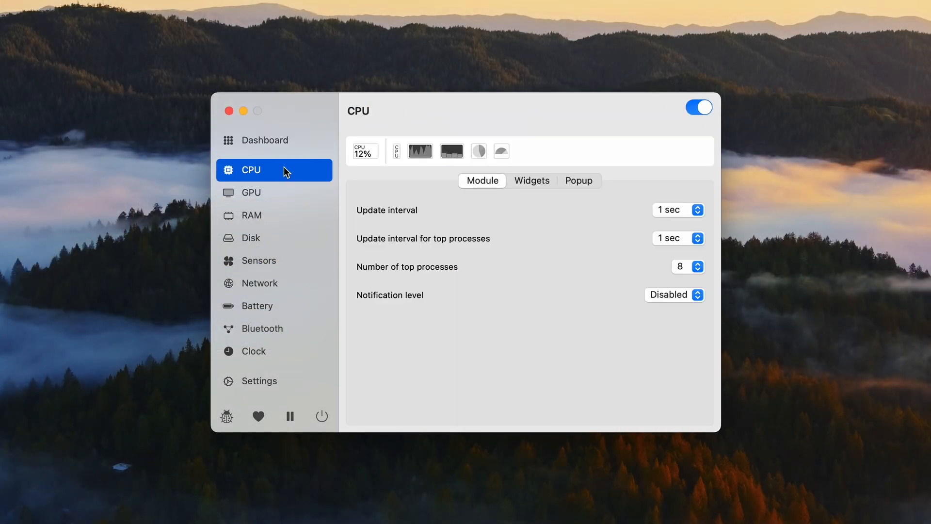
{"action": "left_click", "coordinate": [251, 192]}
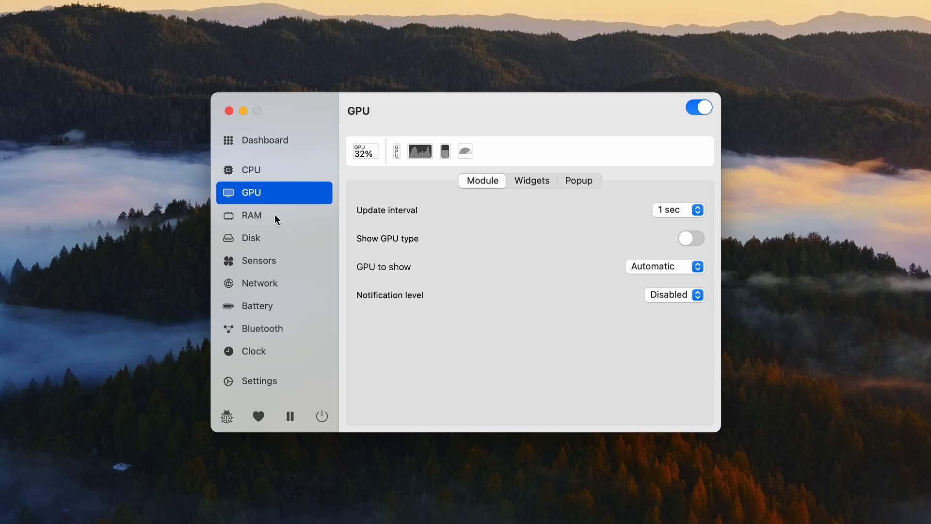
{"action": "left_click", "coordinate": [251, 238]}
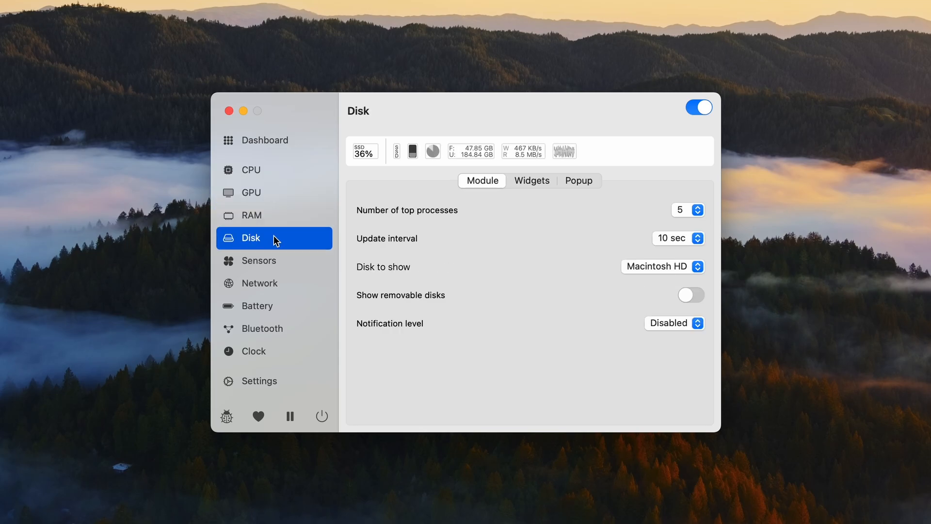
{"action": "left_click", "coordinate": [258, 260]}
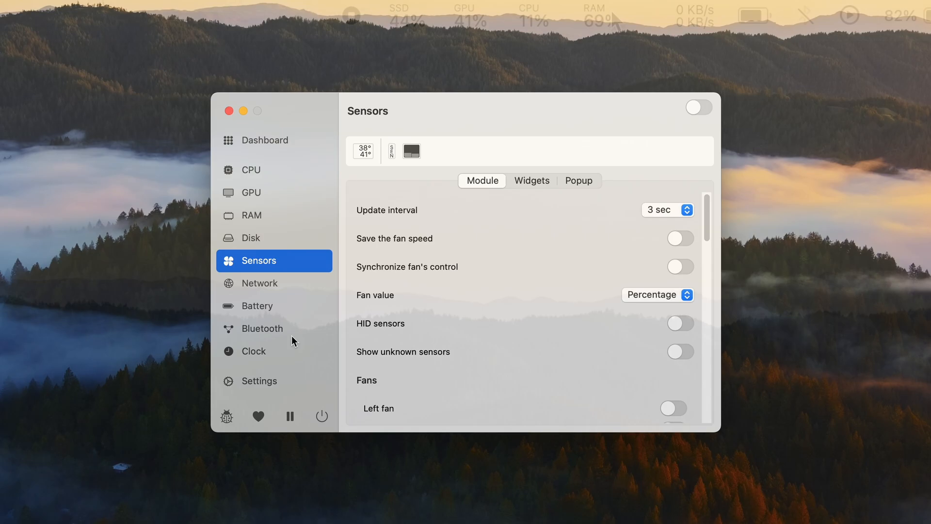
{"action": "left_click", "coordinate": [229, 111]}
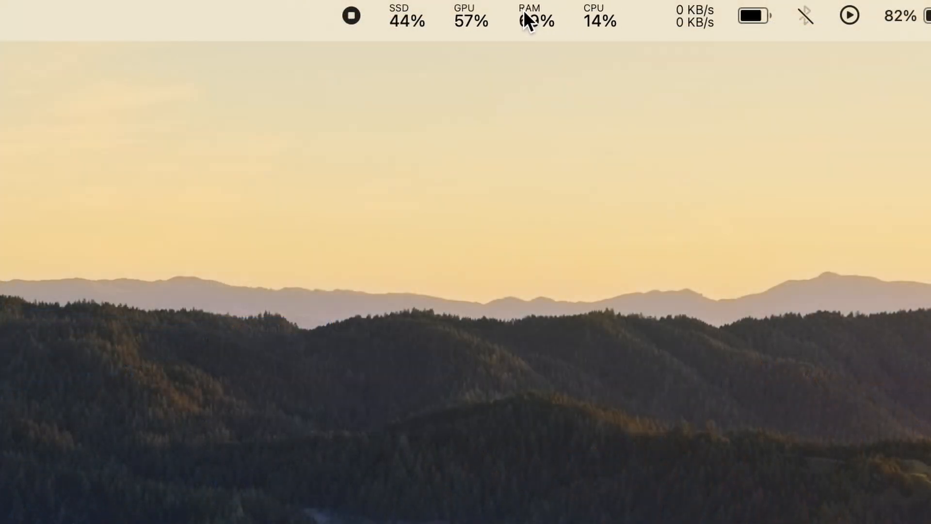
{"action": "mouse_move", "coordinate": [573, 23]}
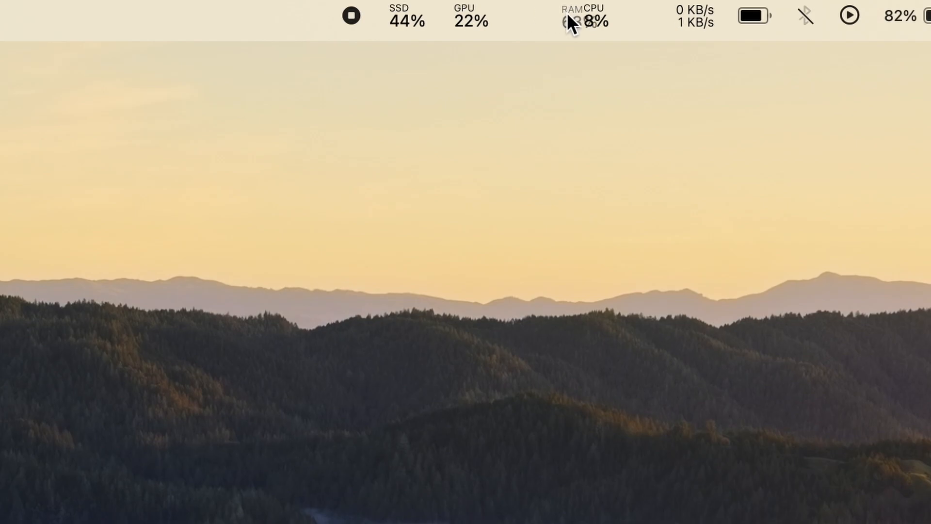
{"action": "mouse_move", "coordinate": [618, 23]}
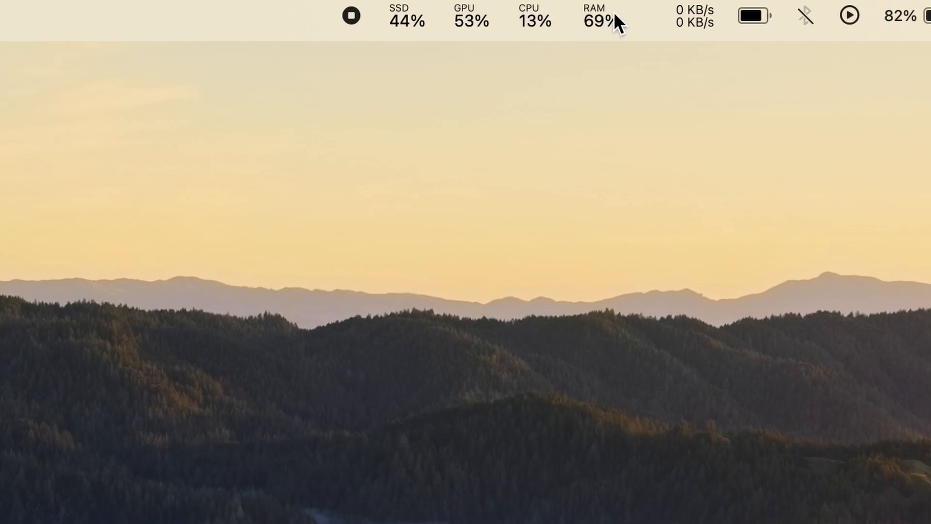
{"action": "mouse_move", "coordinate": [525, 22]}
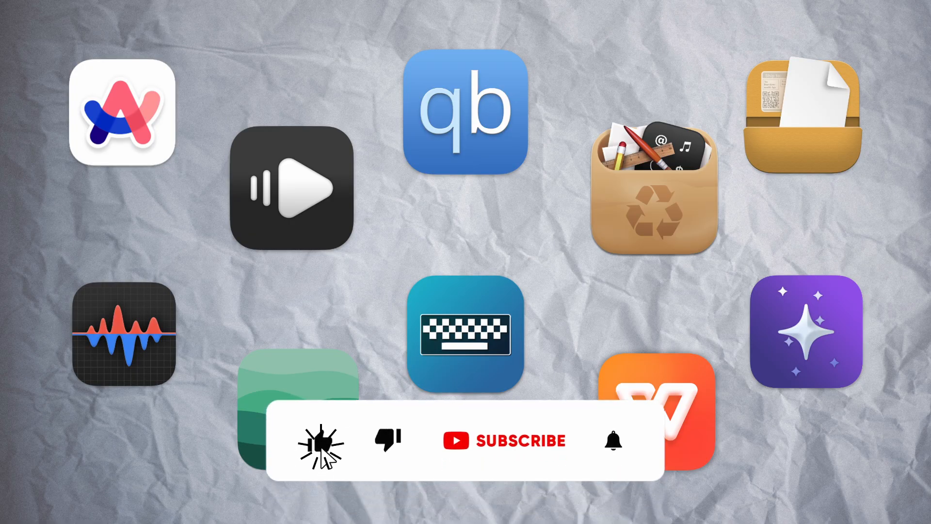
{"action": "left_click", "coordinate": [505, 441]}
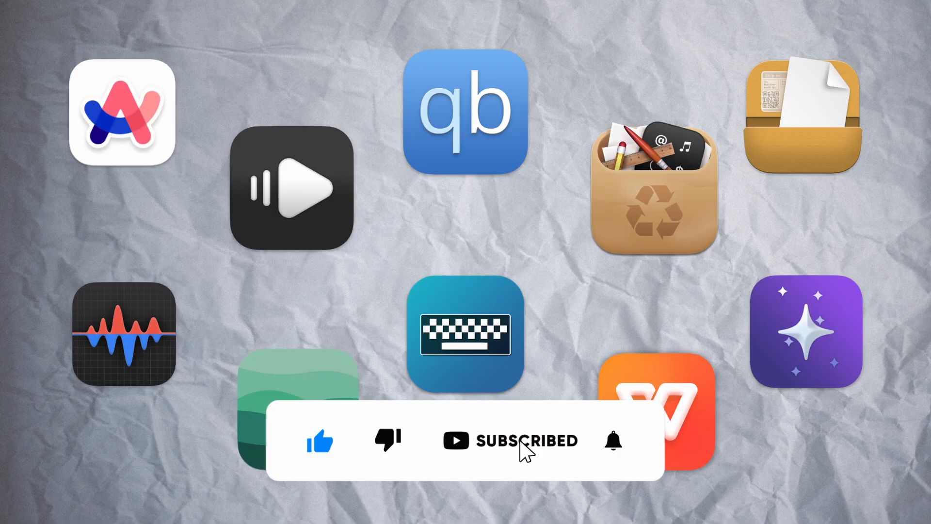